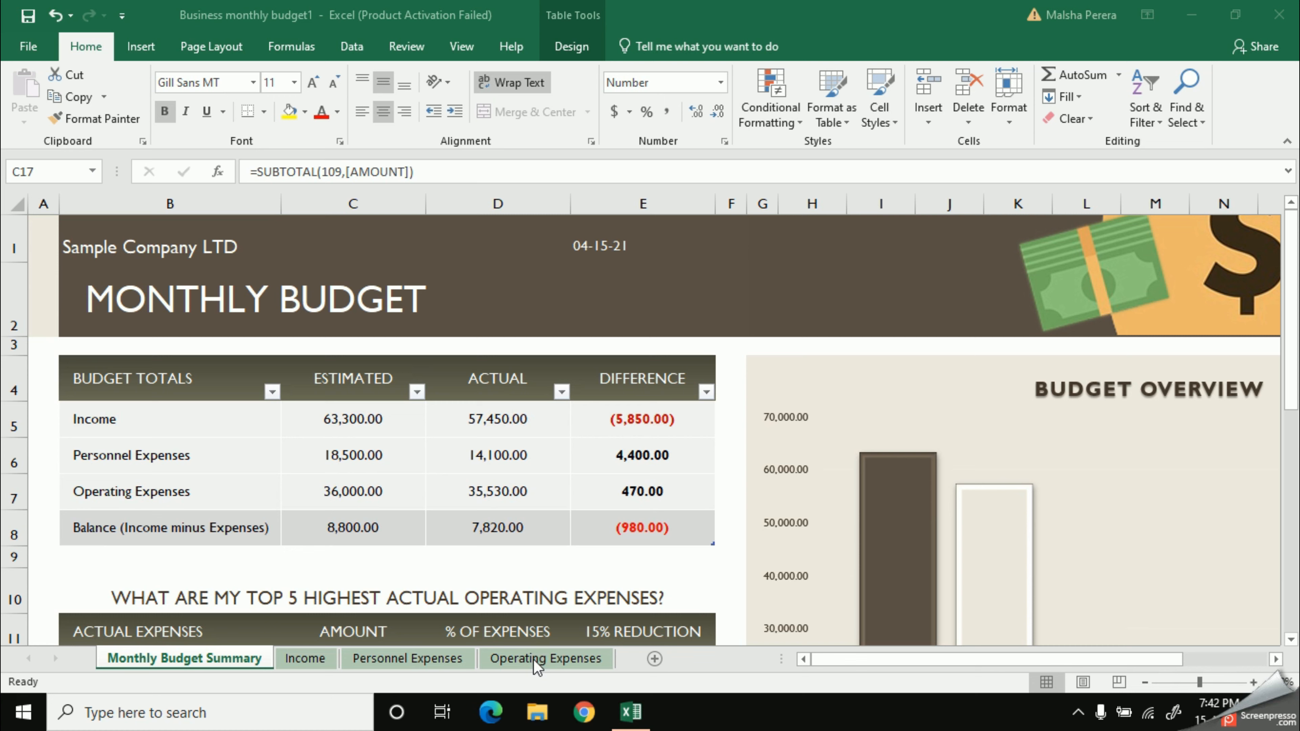
mouse_move(130, 13)
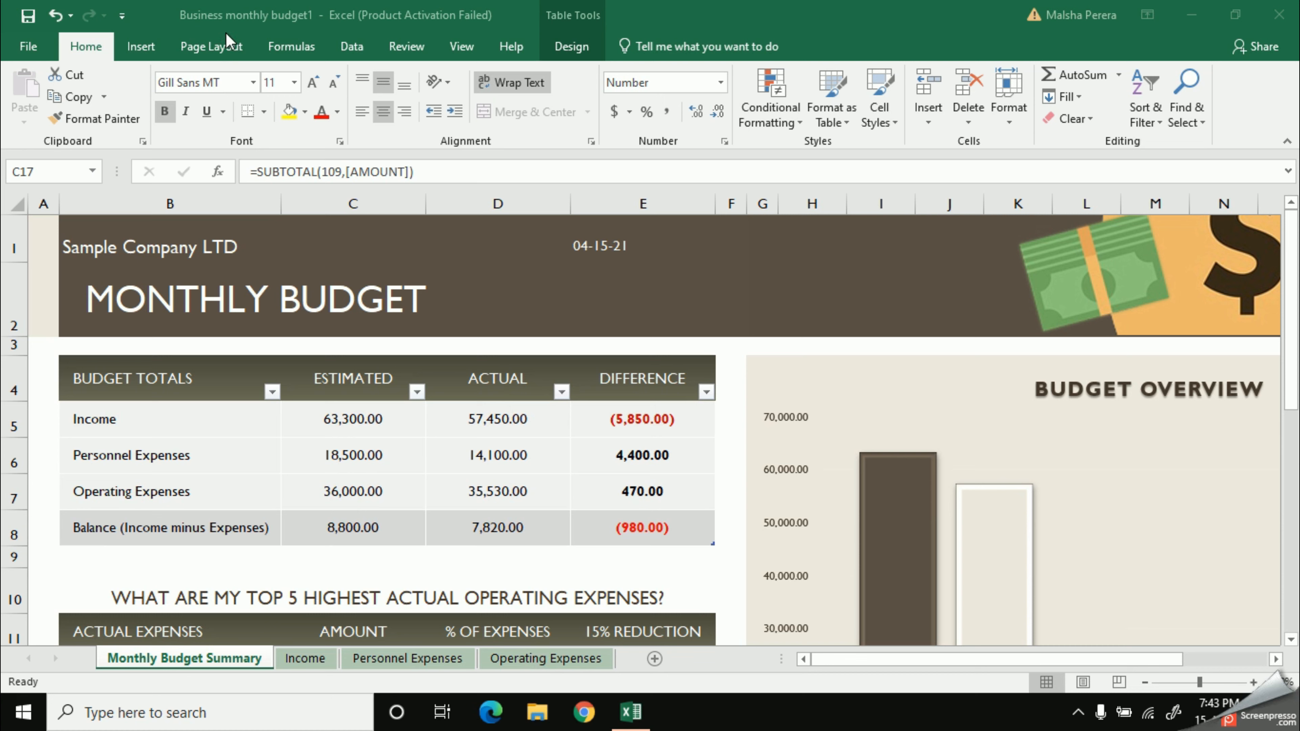
mouse_move(159, 8)
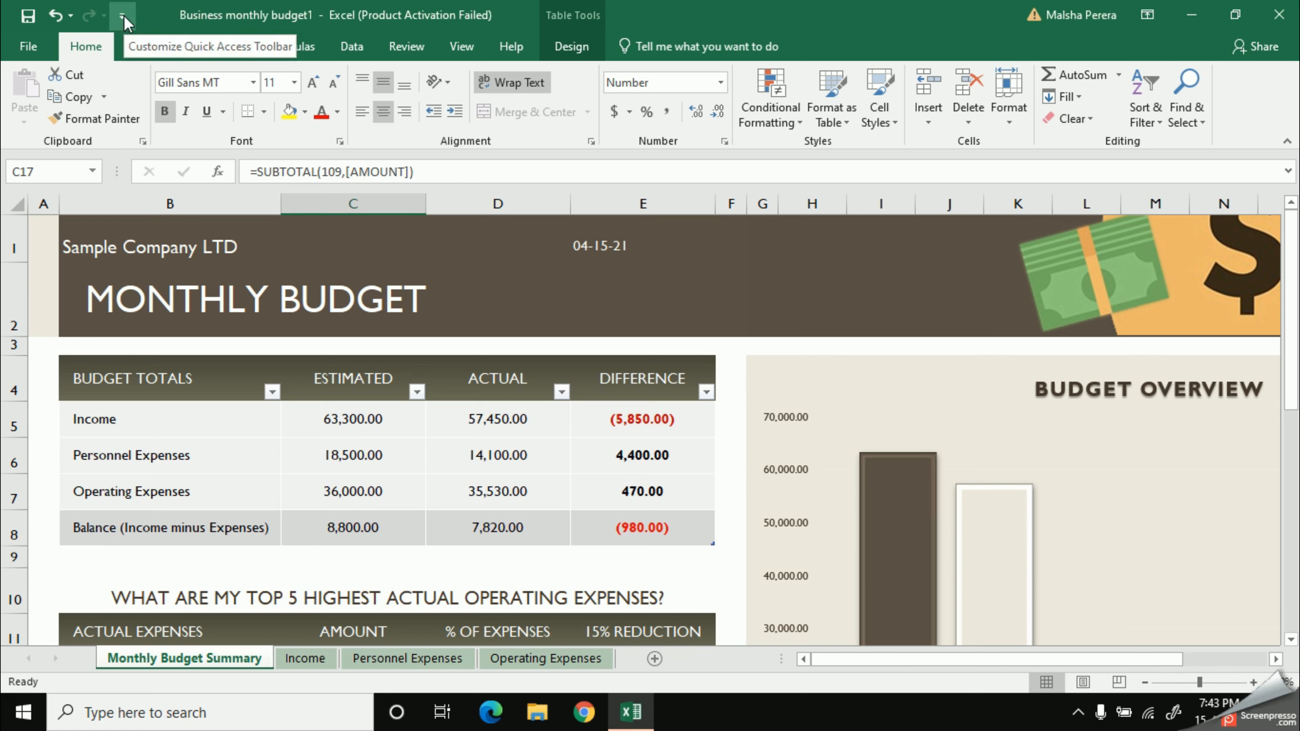
- Reach the Quick Access Toolbar customization page of Excel Options via More Commands
click(122, 16)
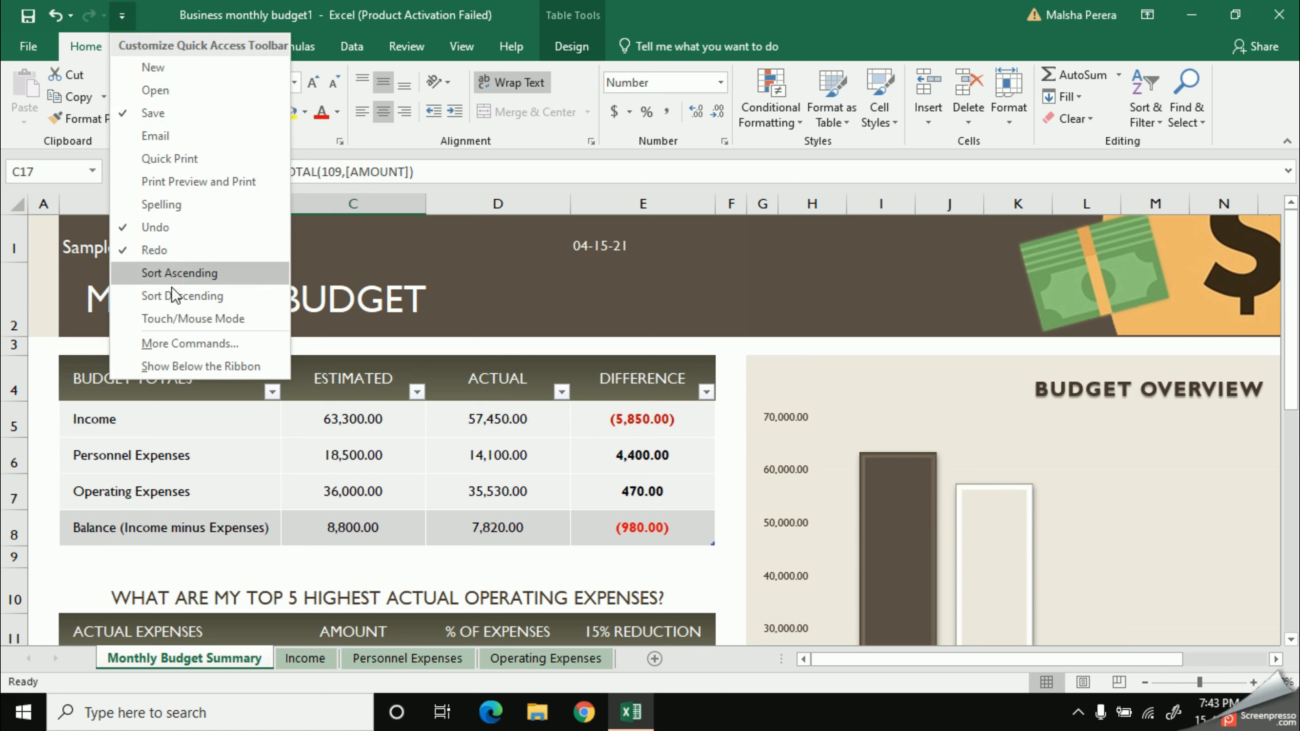
mouse_move(183, 353)
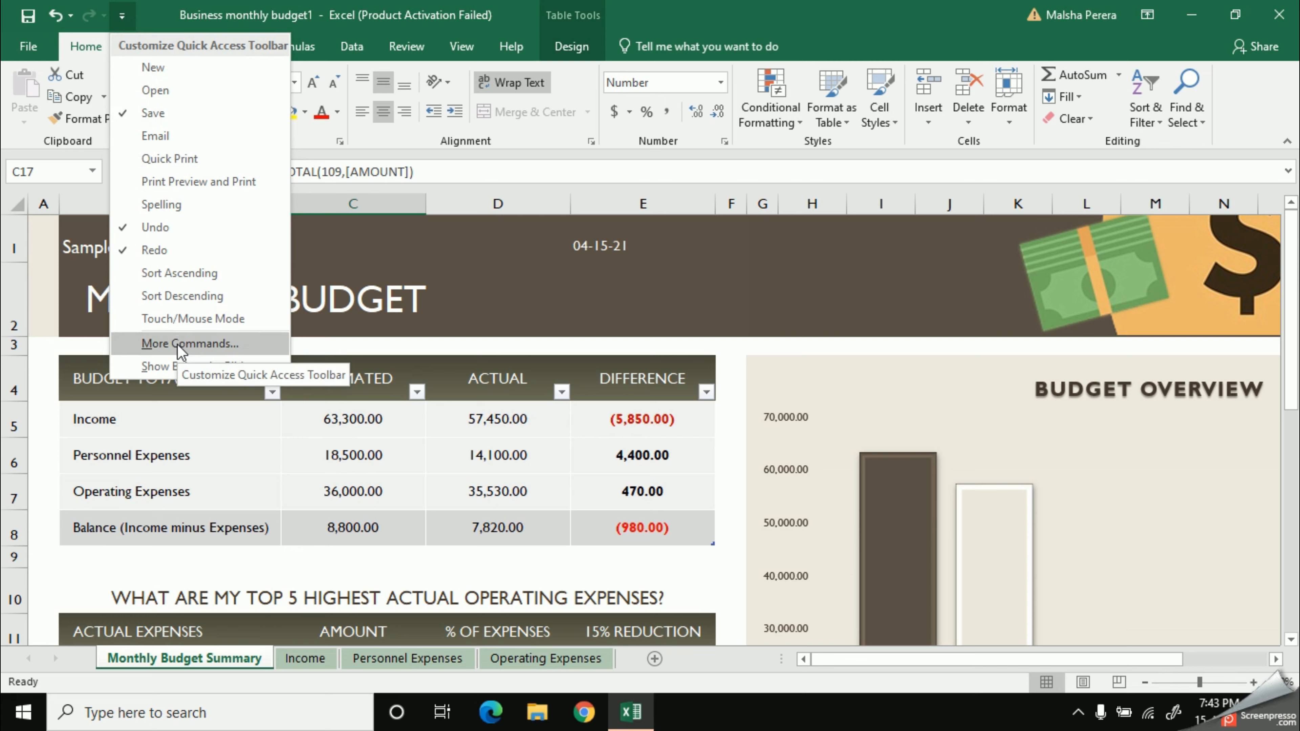
click(191, 344)
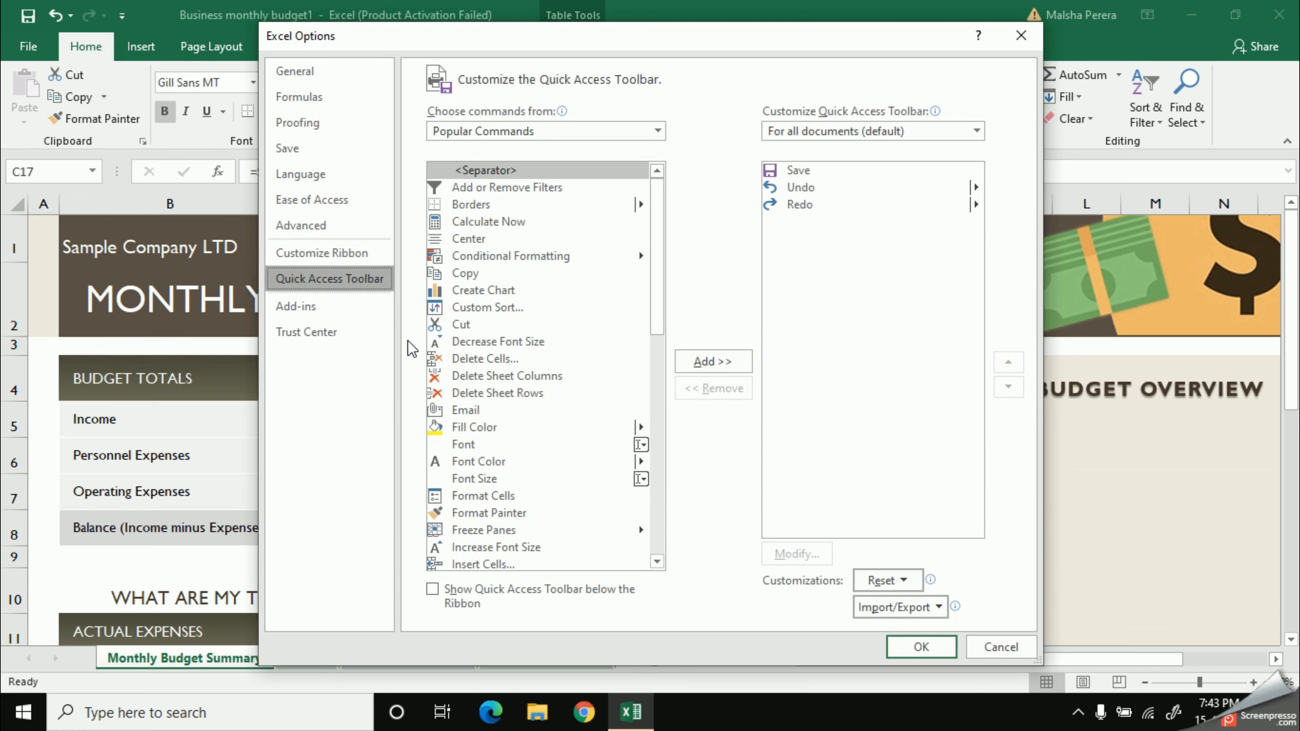
mouse_move(672, 293)
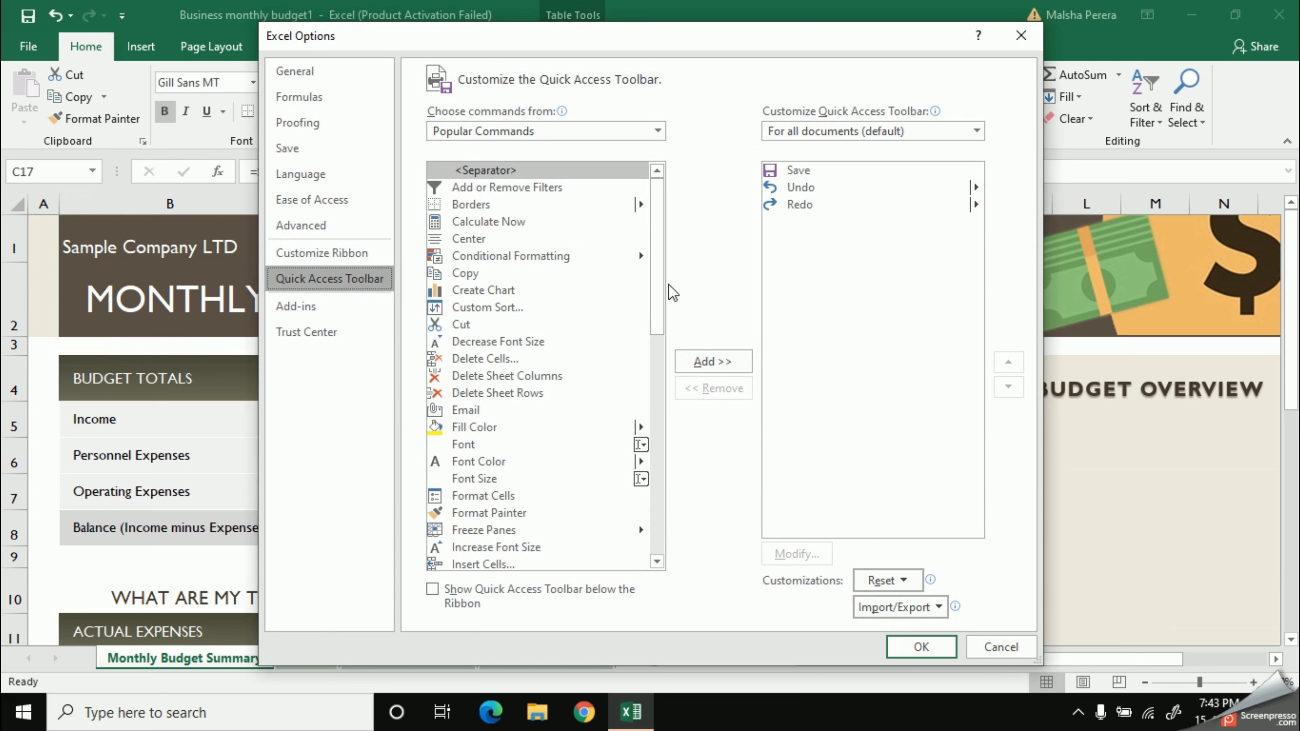
mouse_move(548, 317)
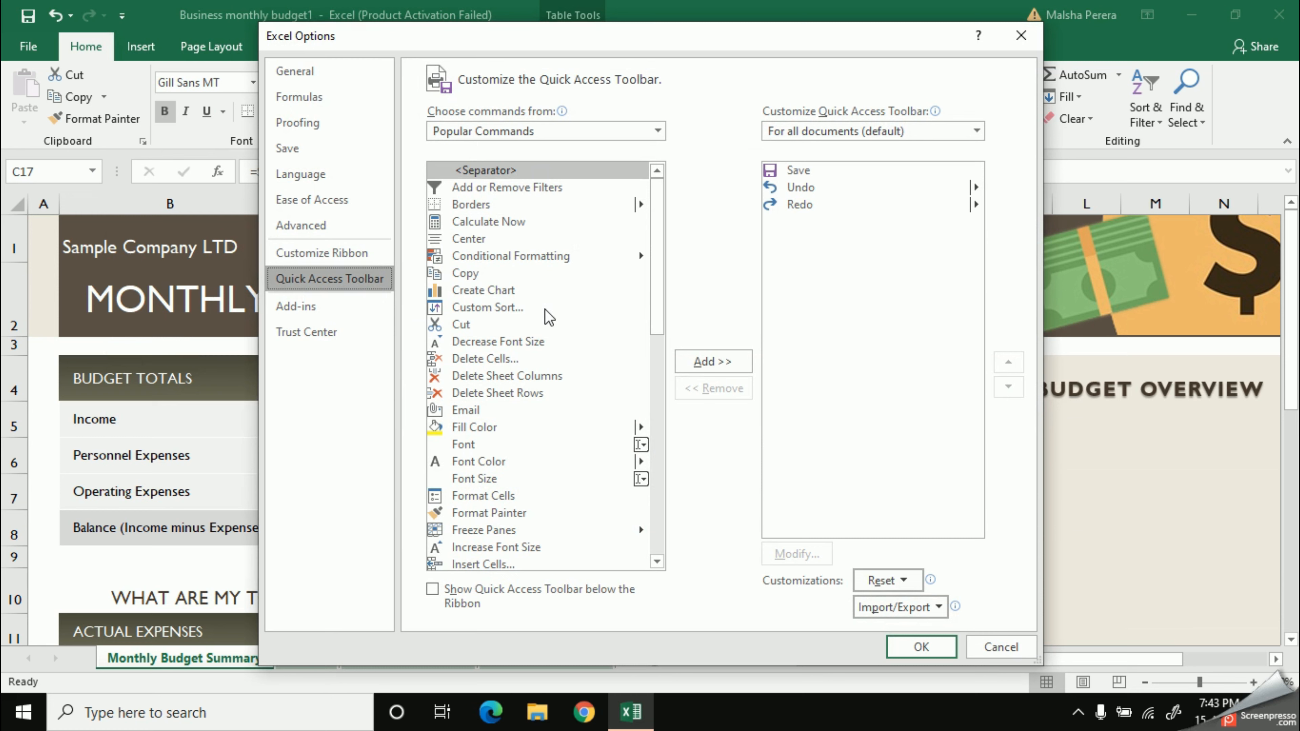
mouse_move(547, 318)
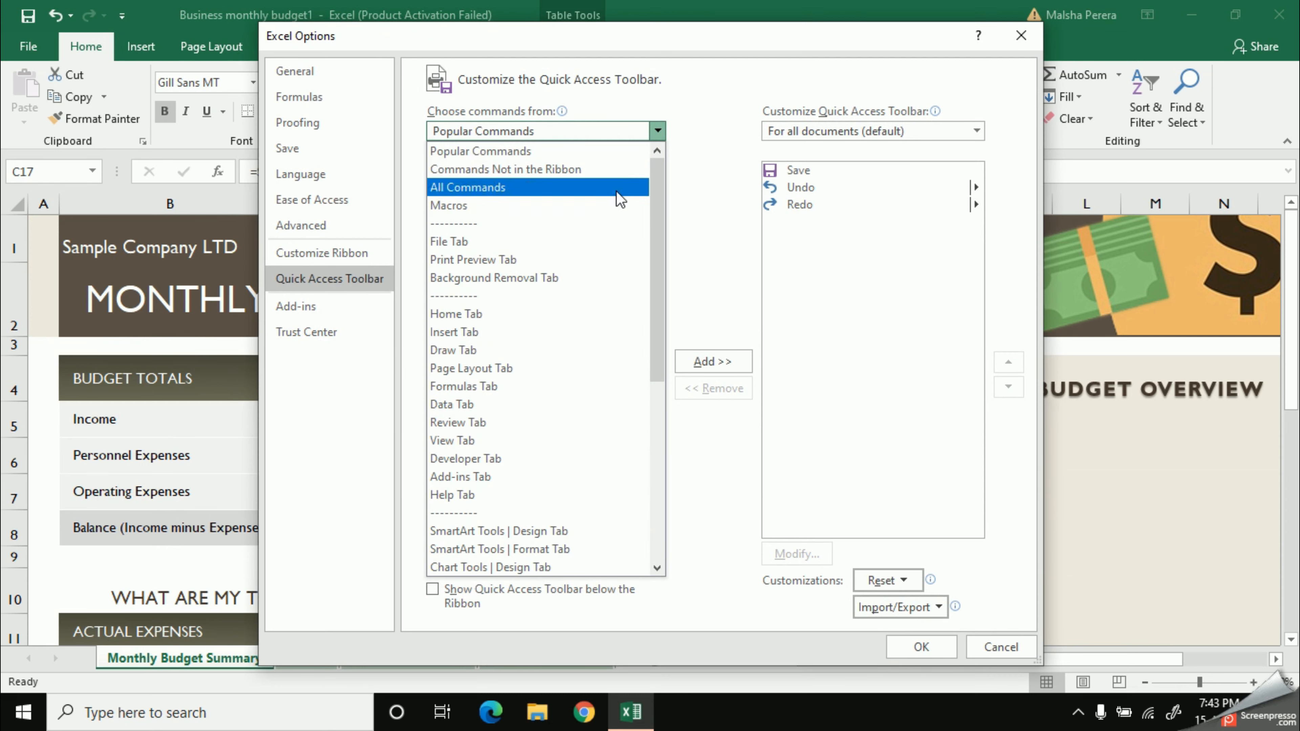
mouse_move(610, 193)
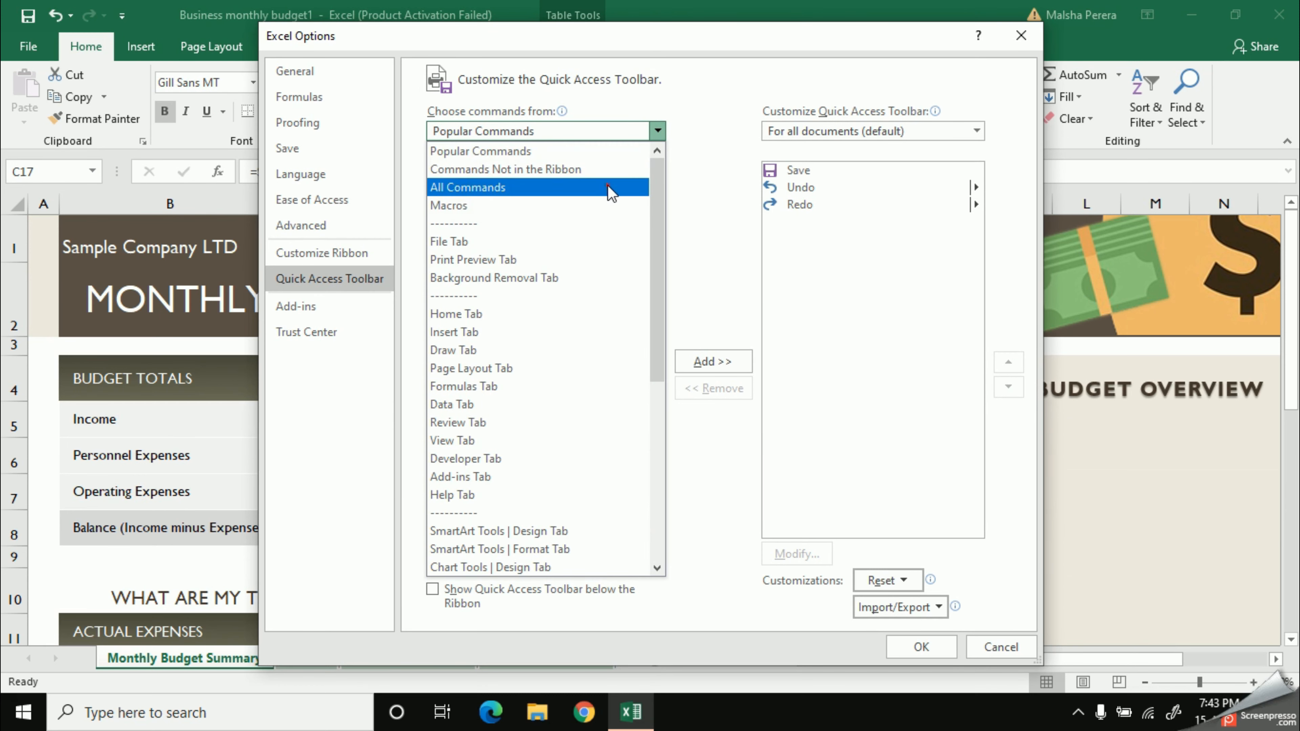
- Switch the command list to All Commands and scroll down to the Speak Cells entries
click(468, 187)
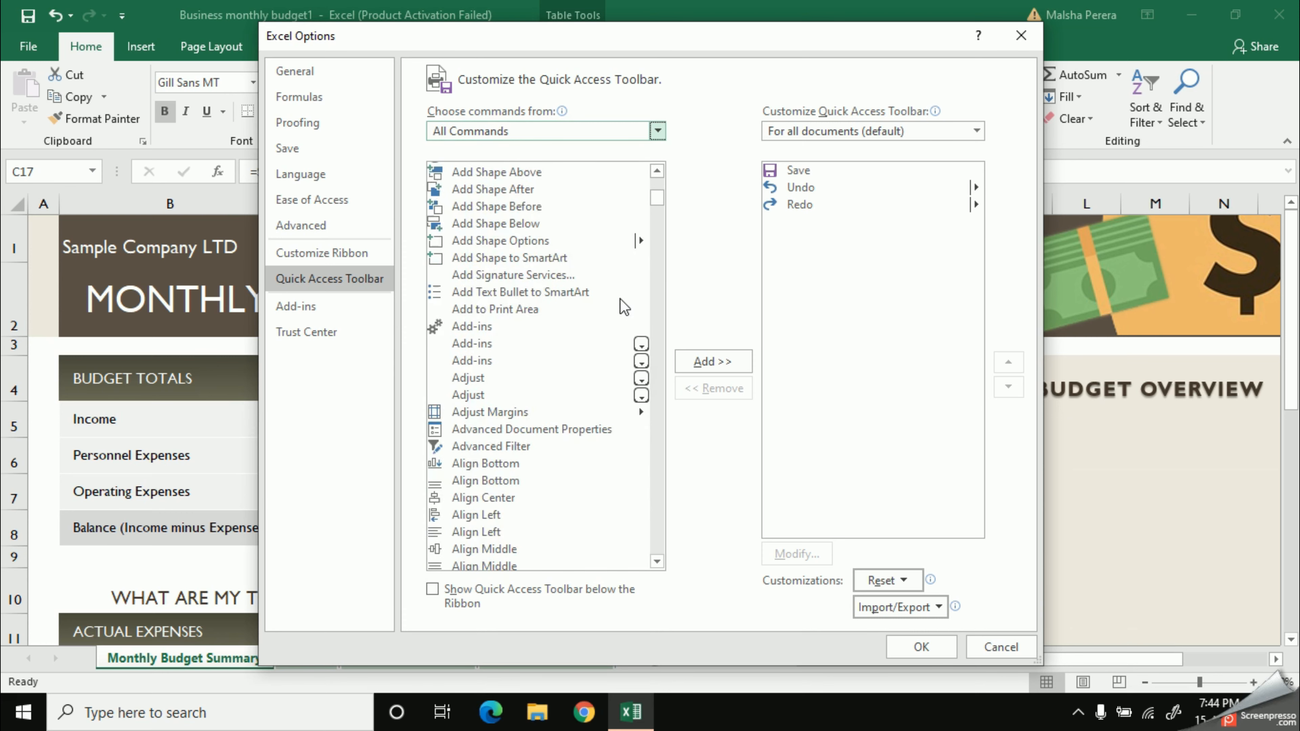
scroll(down, 3)
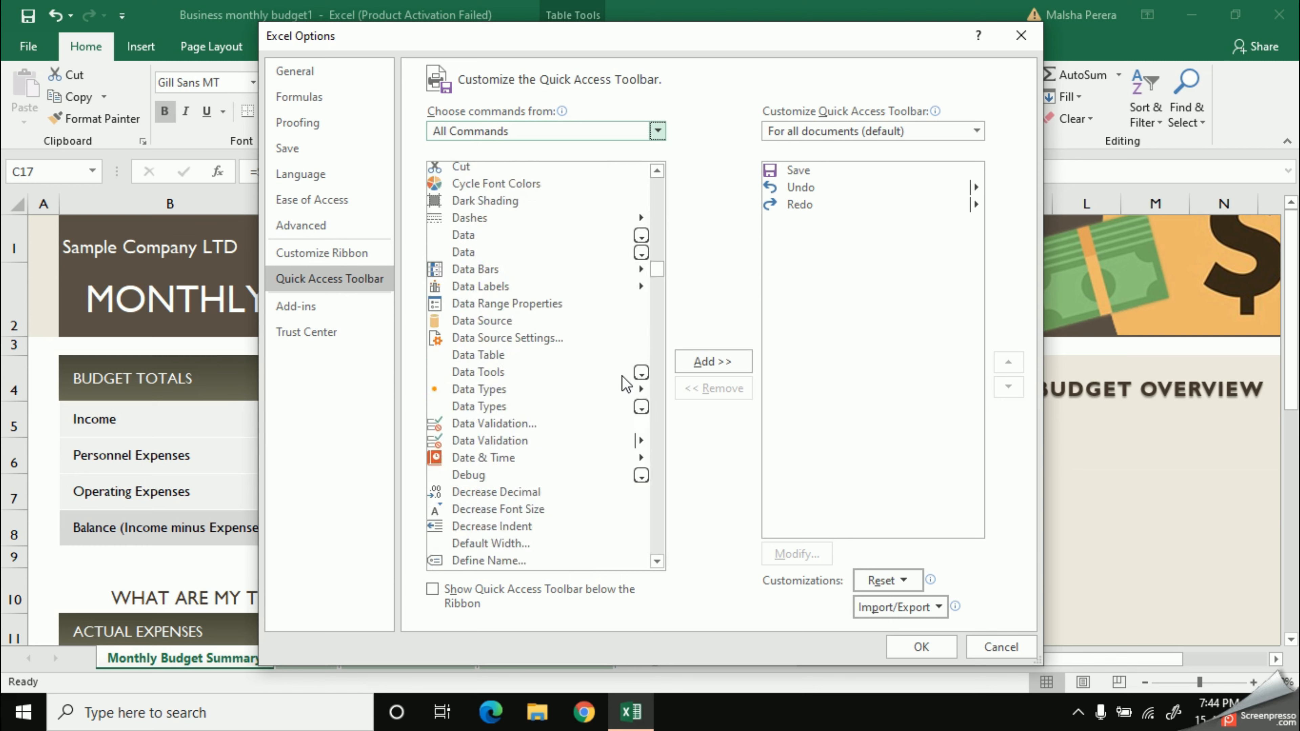
scroll(down, 3)
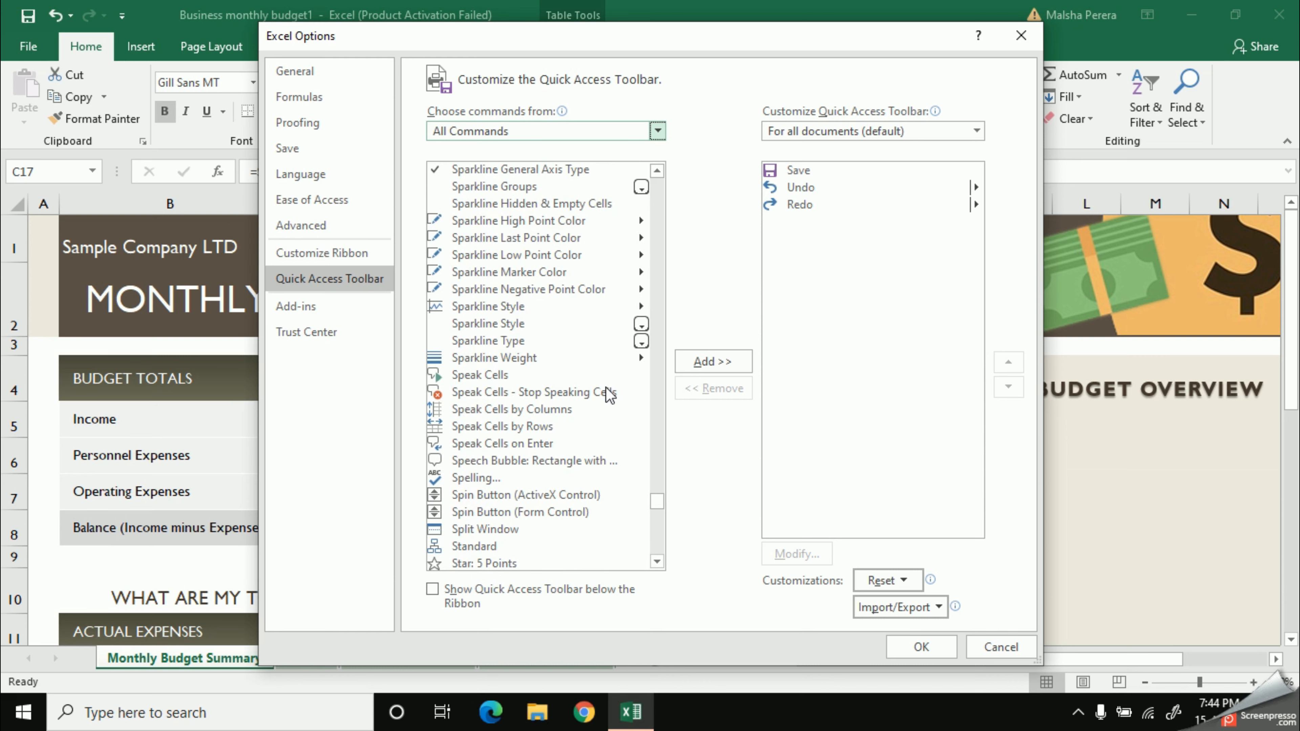
mouse_move(485, 384)
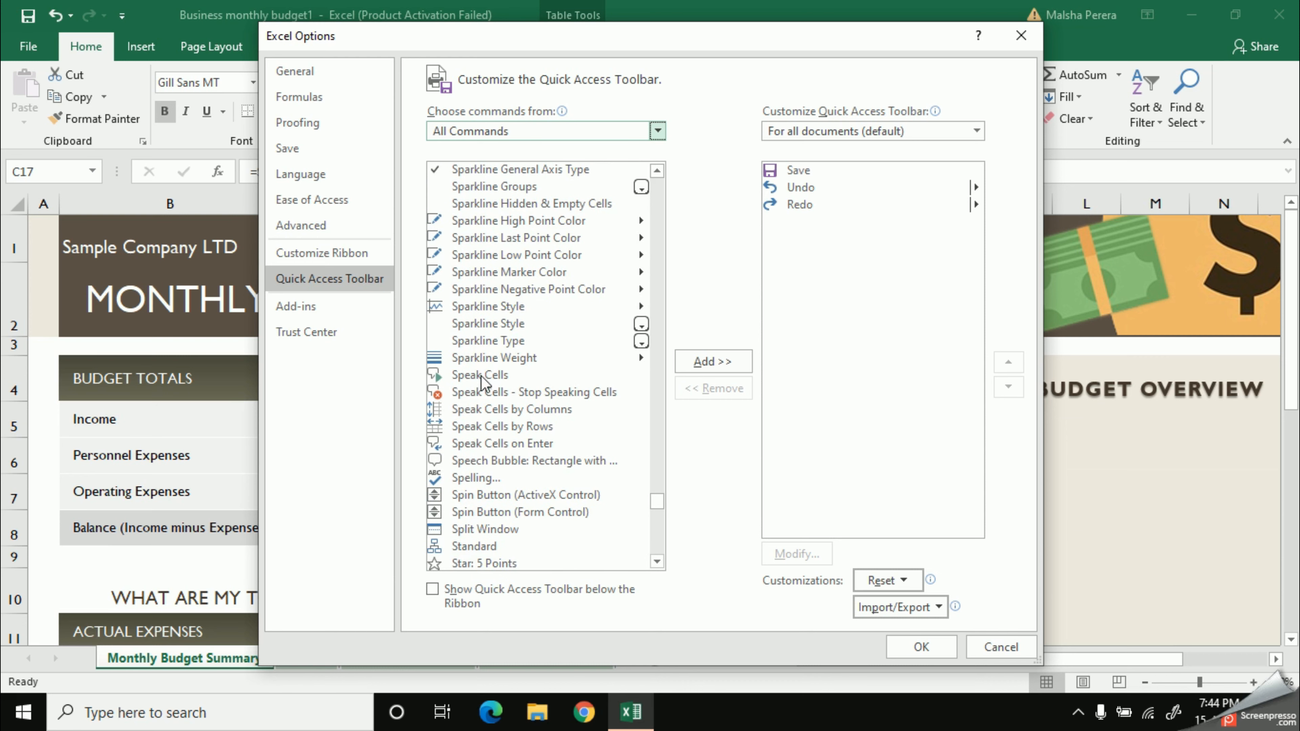
- Select the Speak Cells and Stop Speaking Cells commands in the All Commands list
click(480, 376)
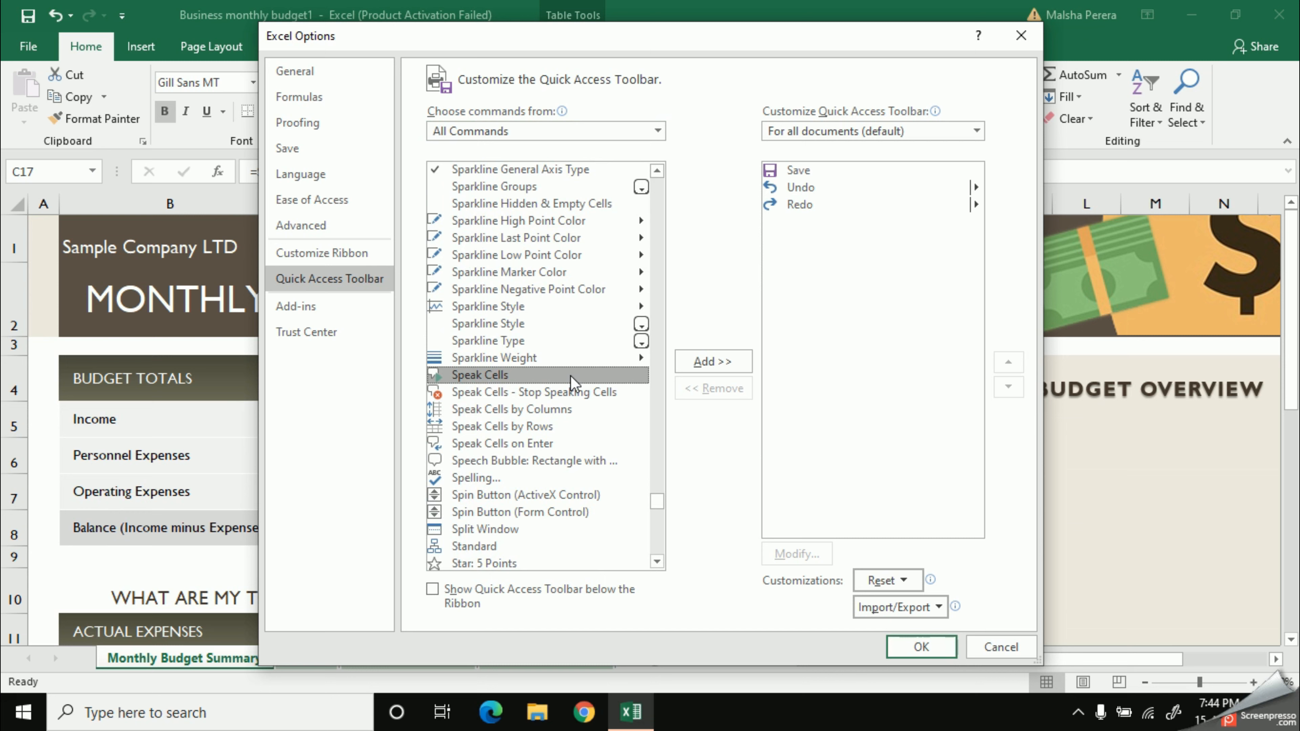
click(565, 393)
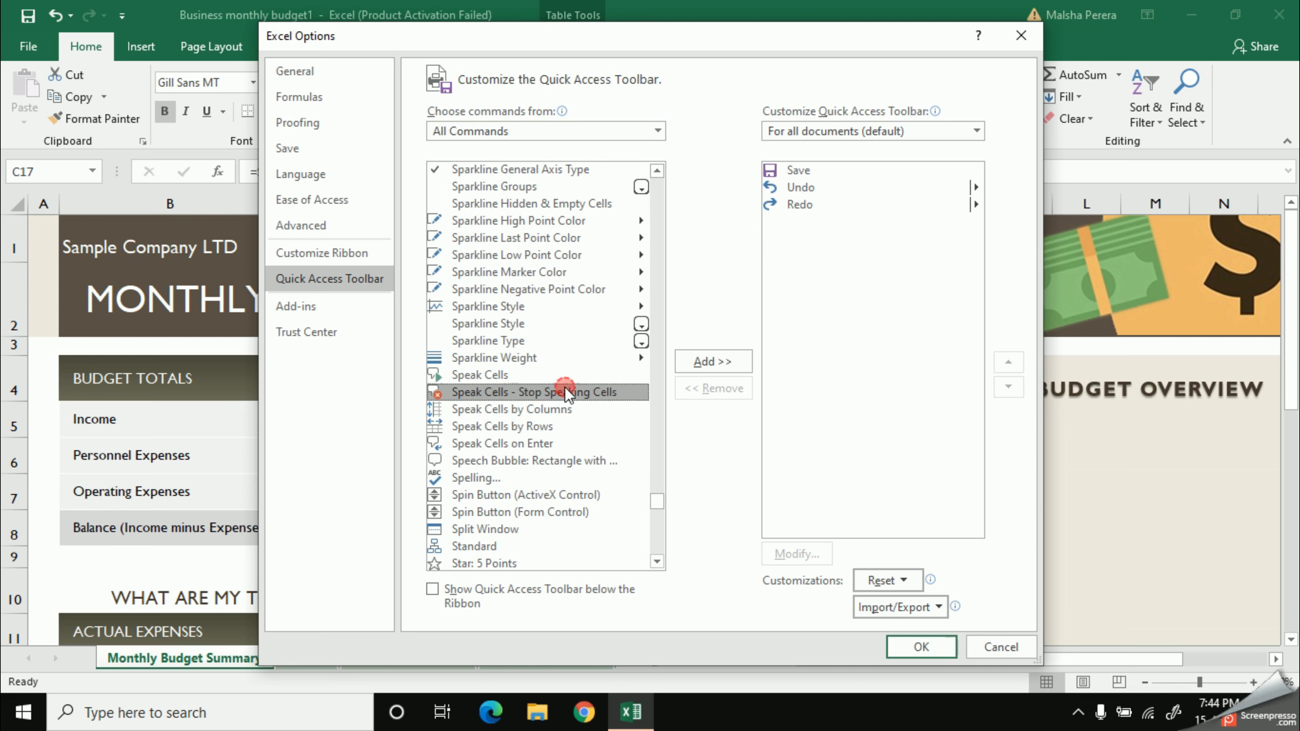
click(511, 409)
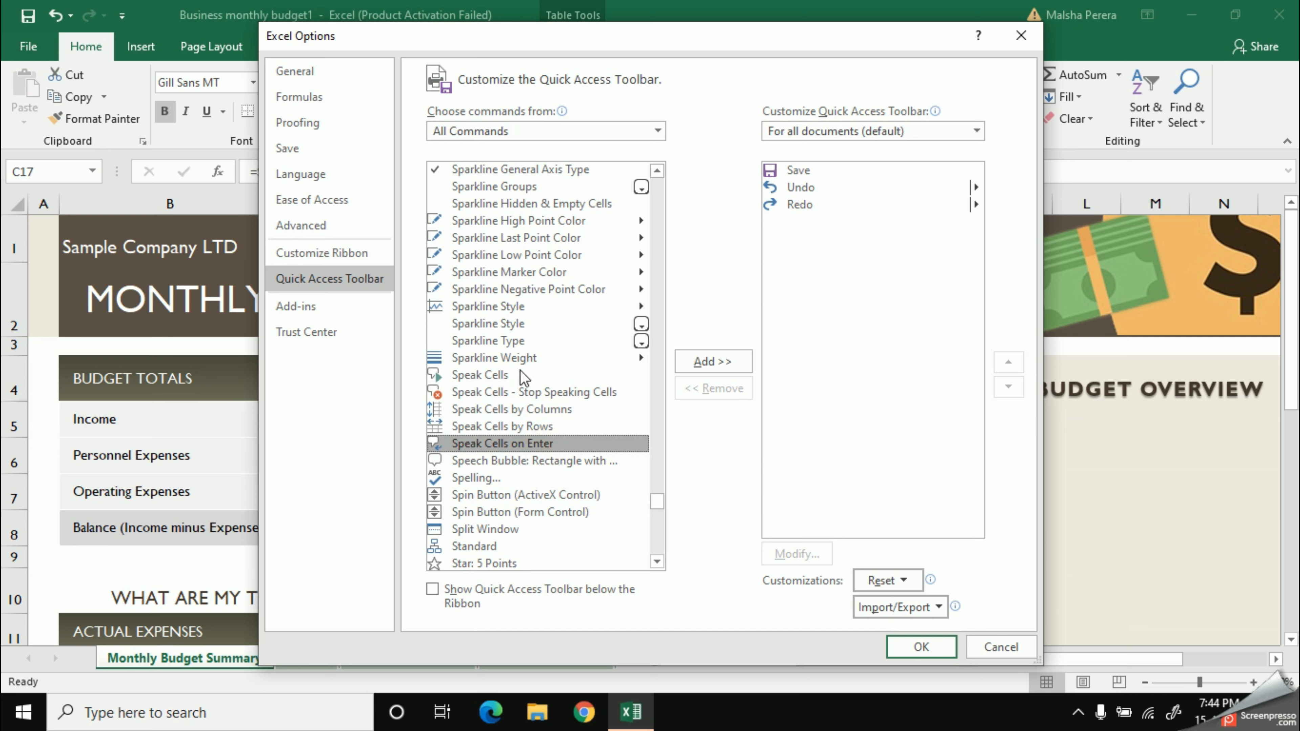
click(479, 375)
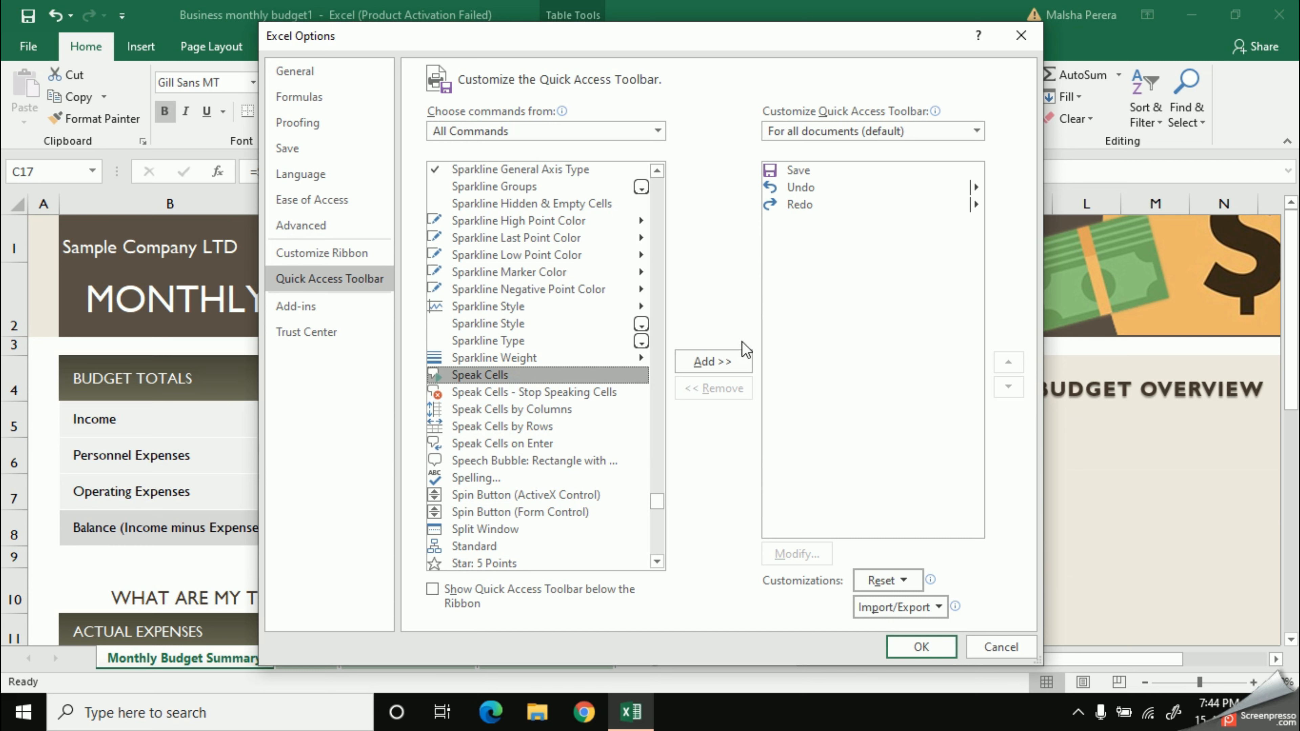
- Add Speak Cells, Stop Speaking, By Columns and By Rows to the toolbar and confirm with OK
click(714, 361)
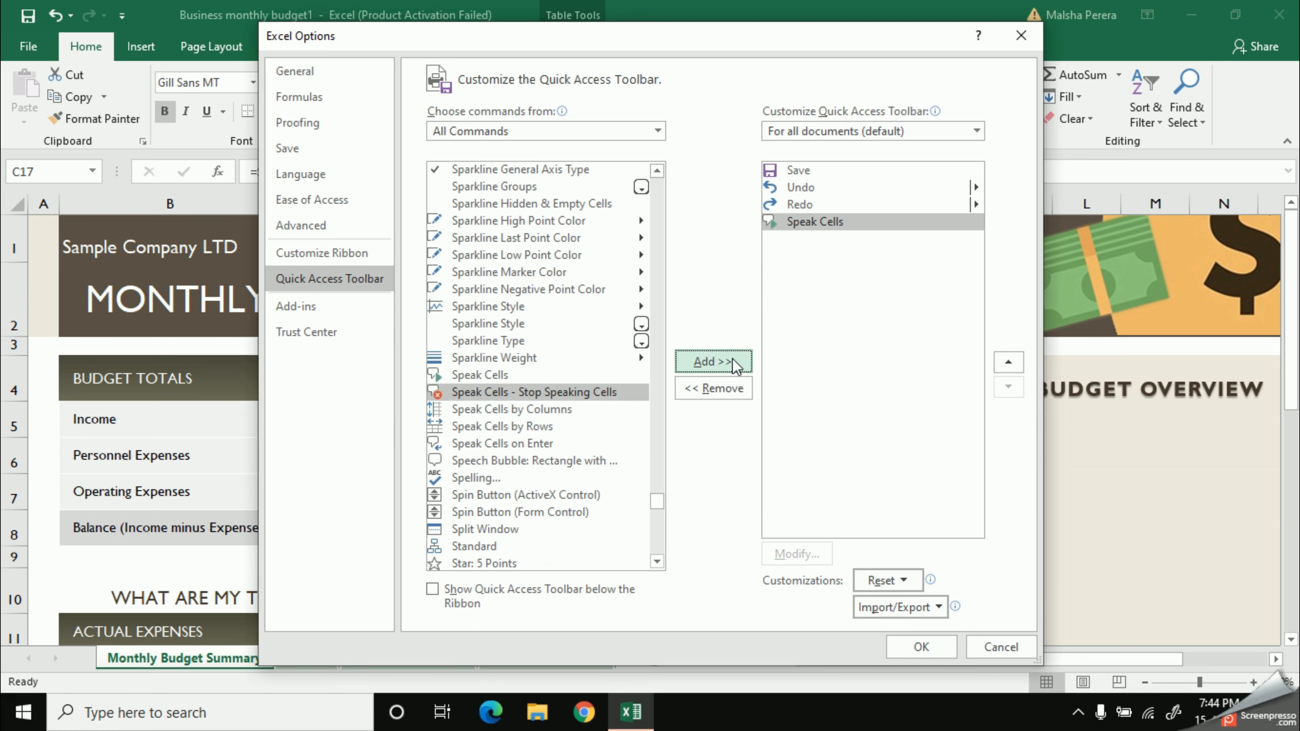
click(714, 361)
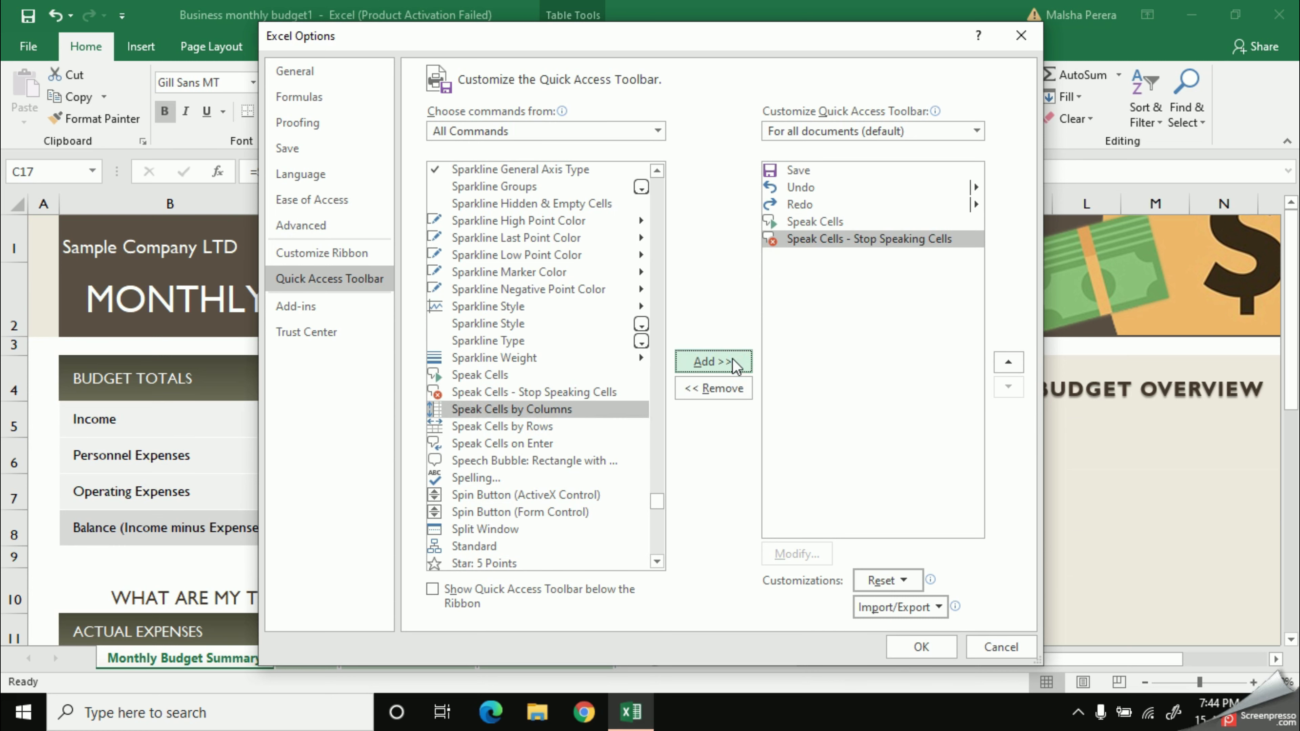
click(714, 362)
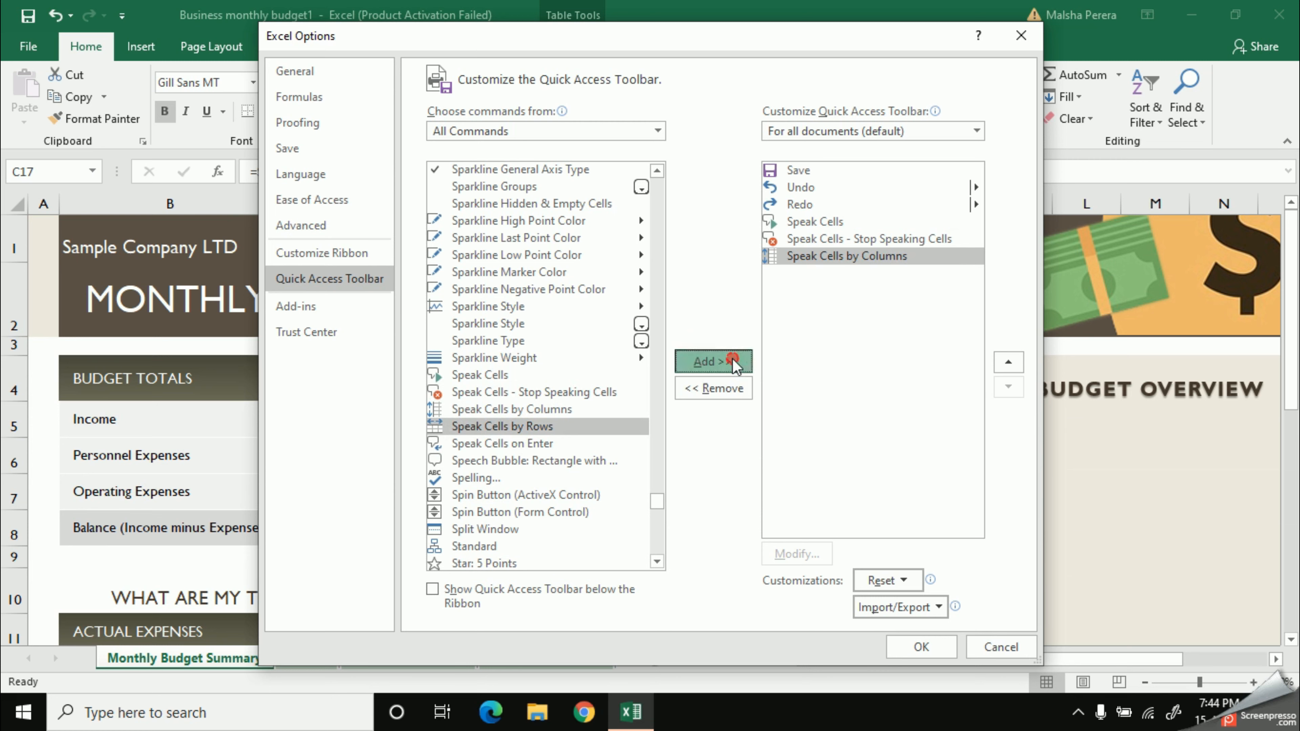
click(714, 361)
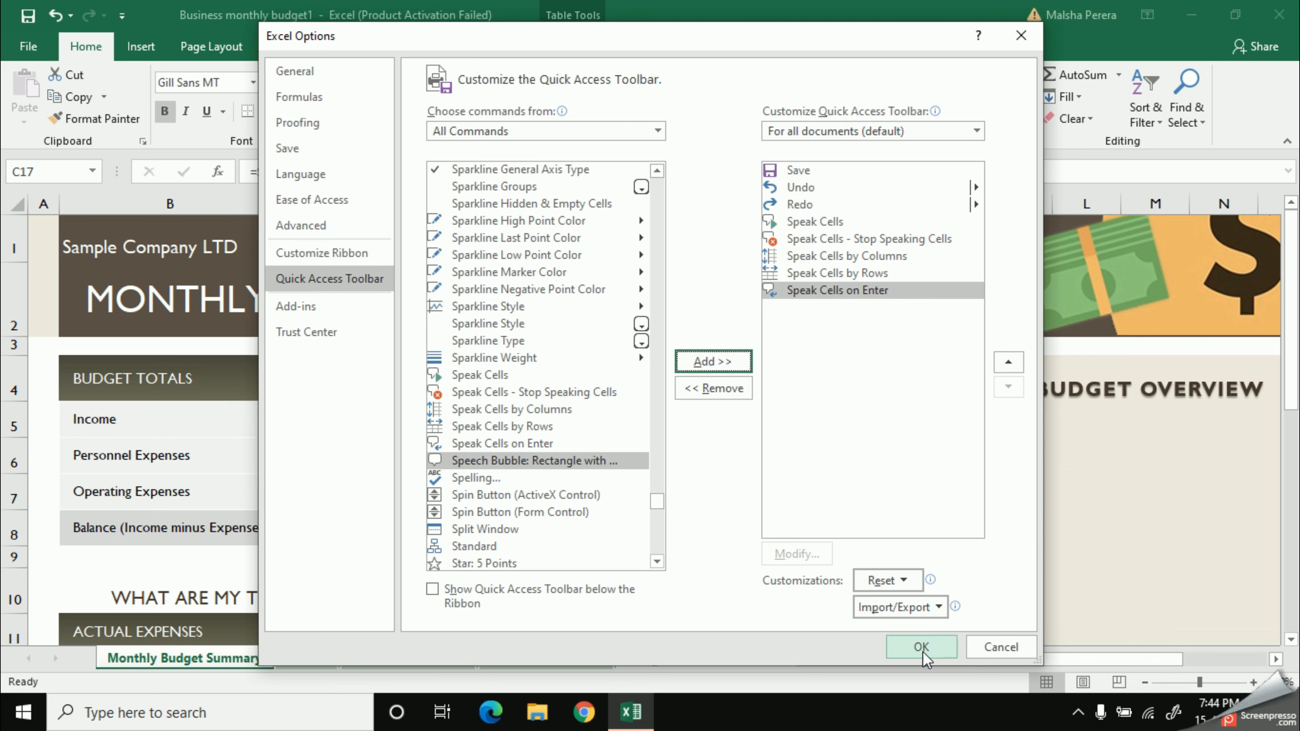
click(923, 648)
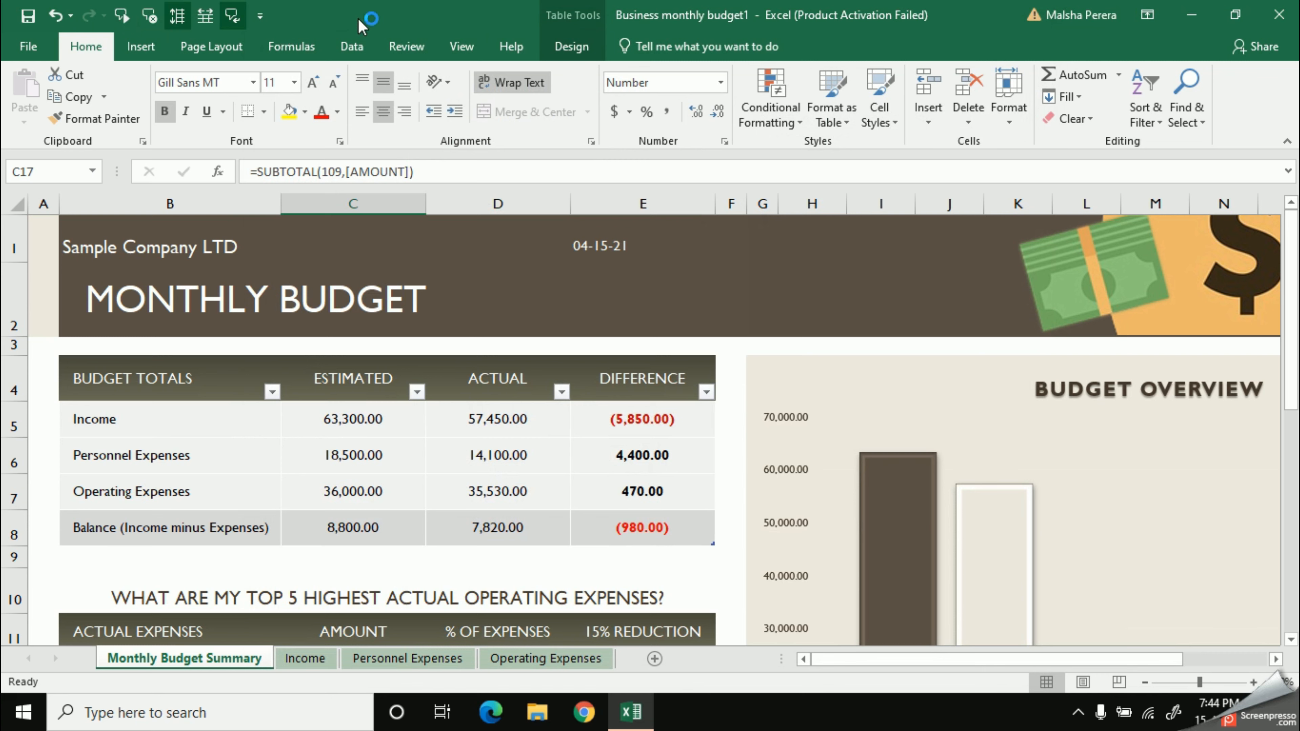
- Select the heading cells B1:E2 and start Speak Cells reading the title block aloud
click(150, 277)
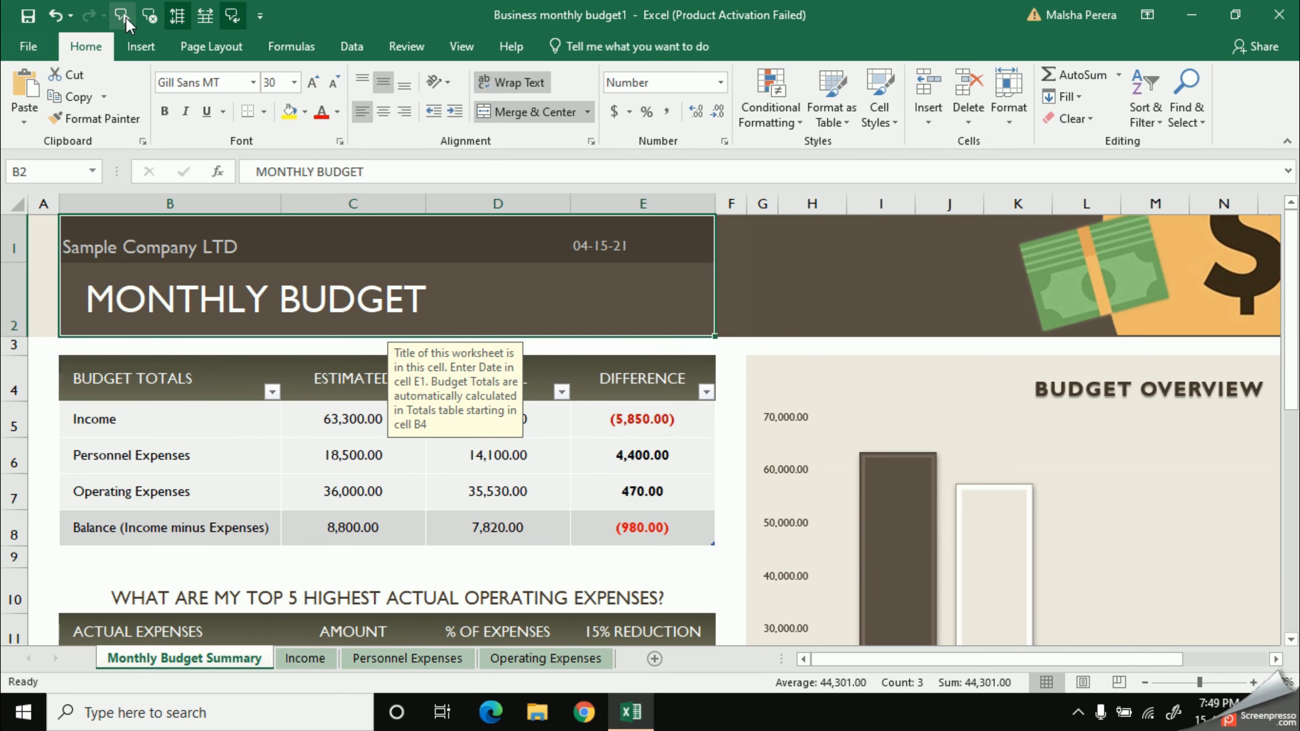
click(637, 244)
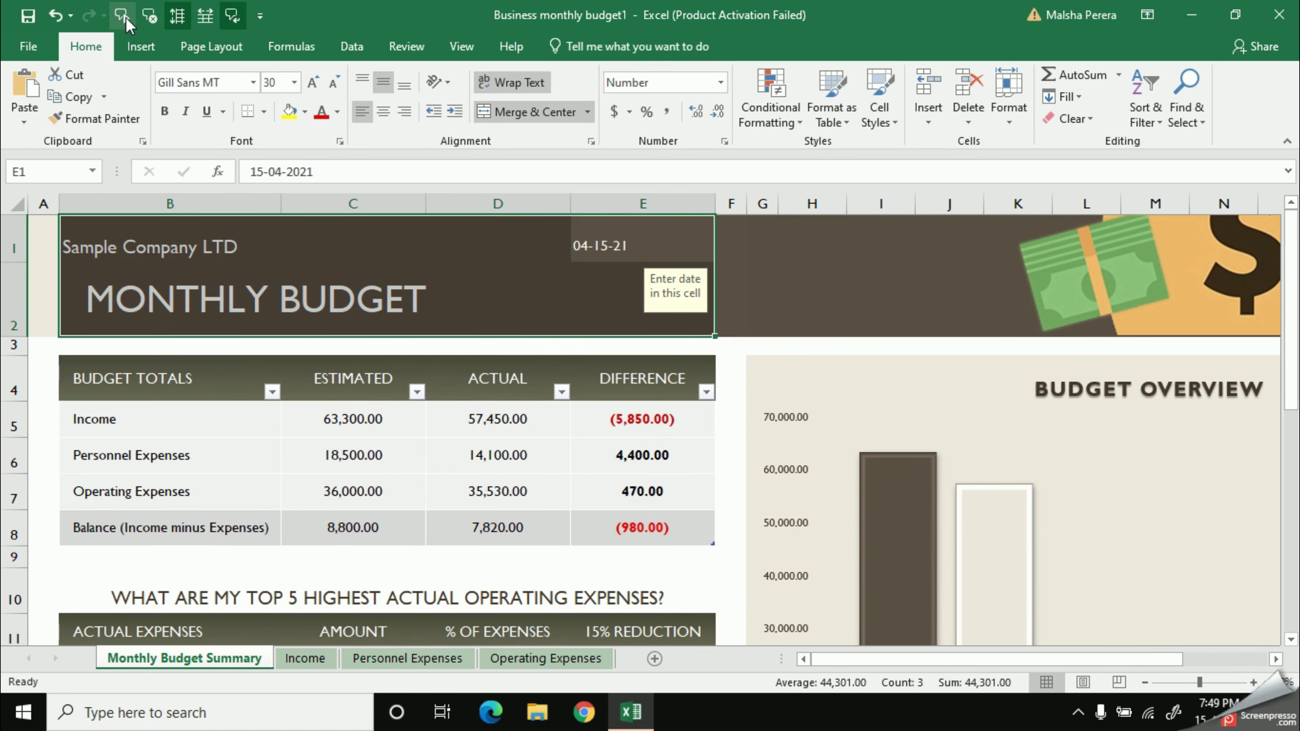
click(194, 278)
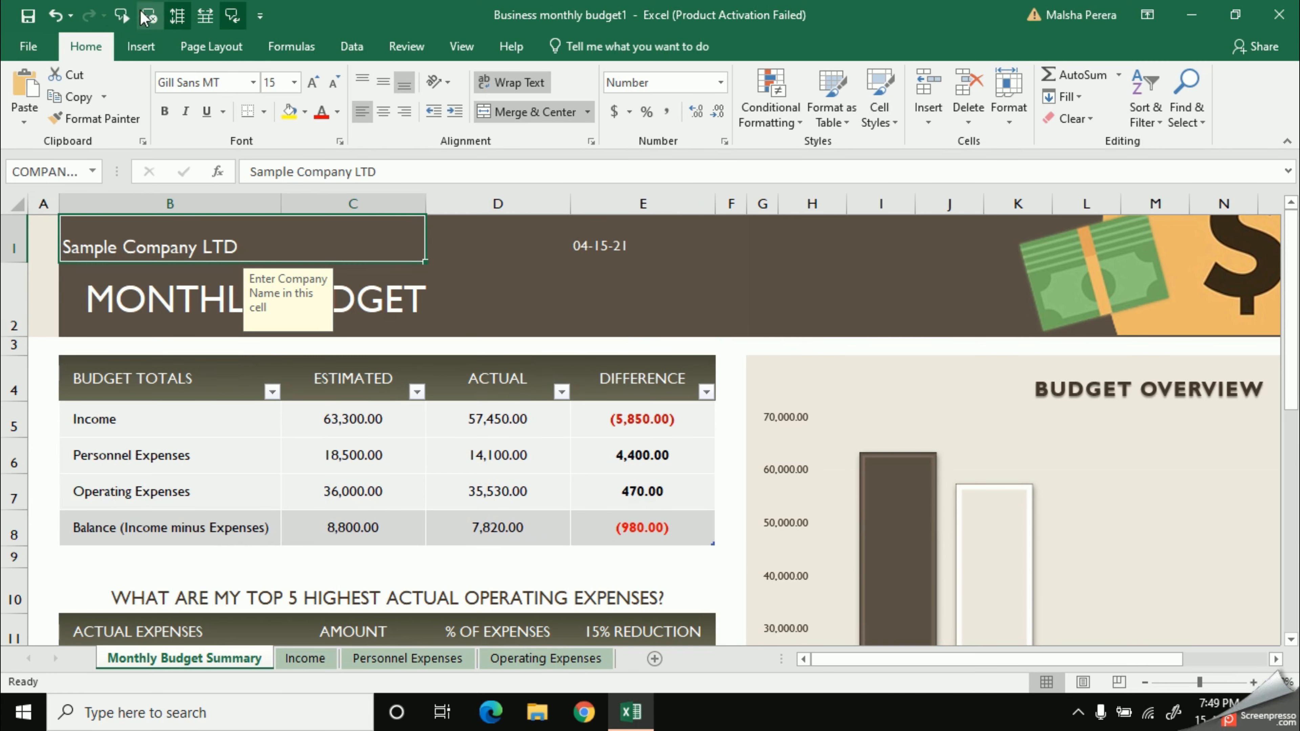
- Stop the heading reading, restart Speak Cells on the company name and MONTHLY BUDGET cells, then stop again
click(123, 16)
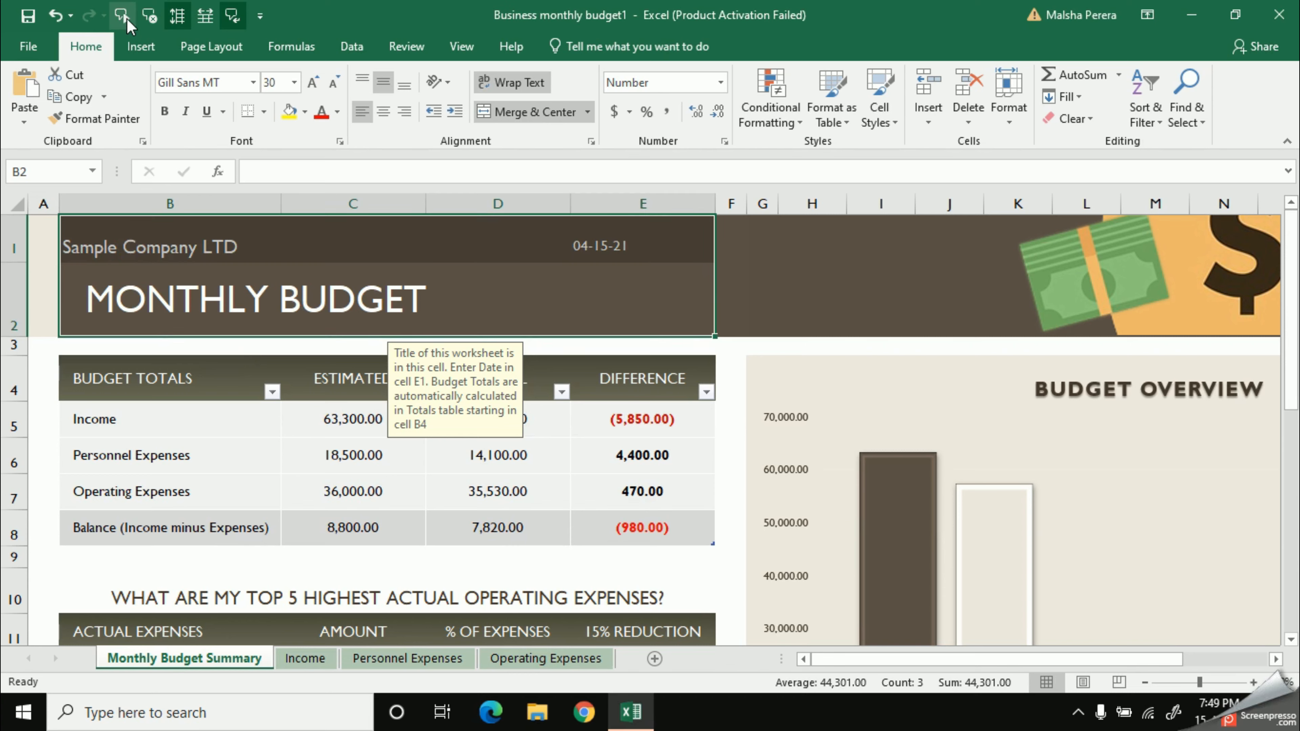
click(149, 247)
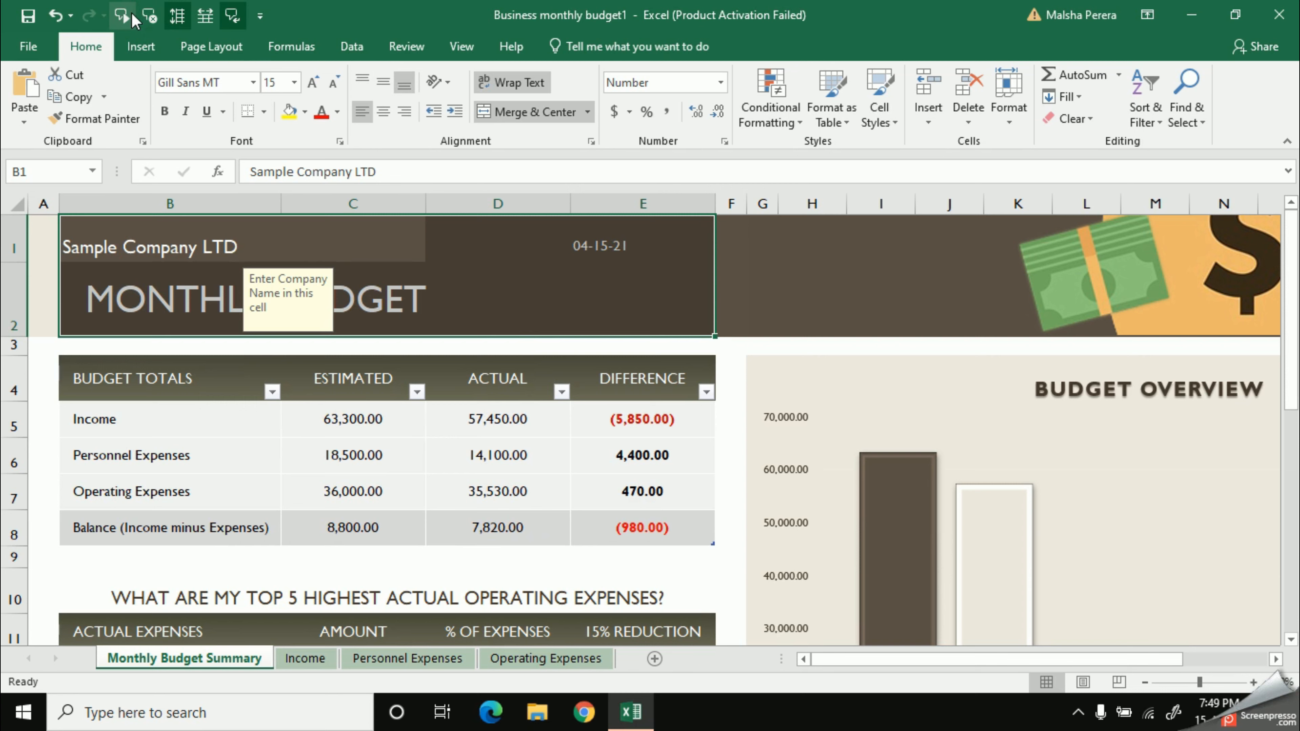
click(195, 298)
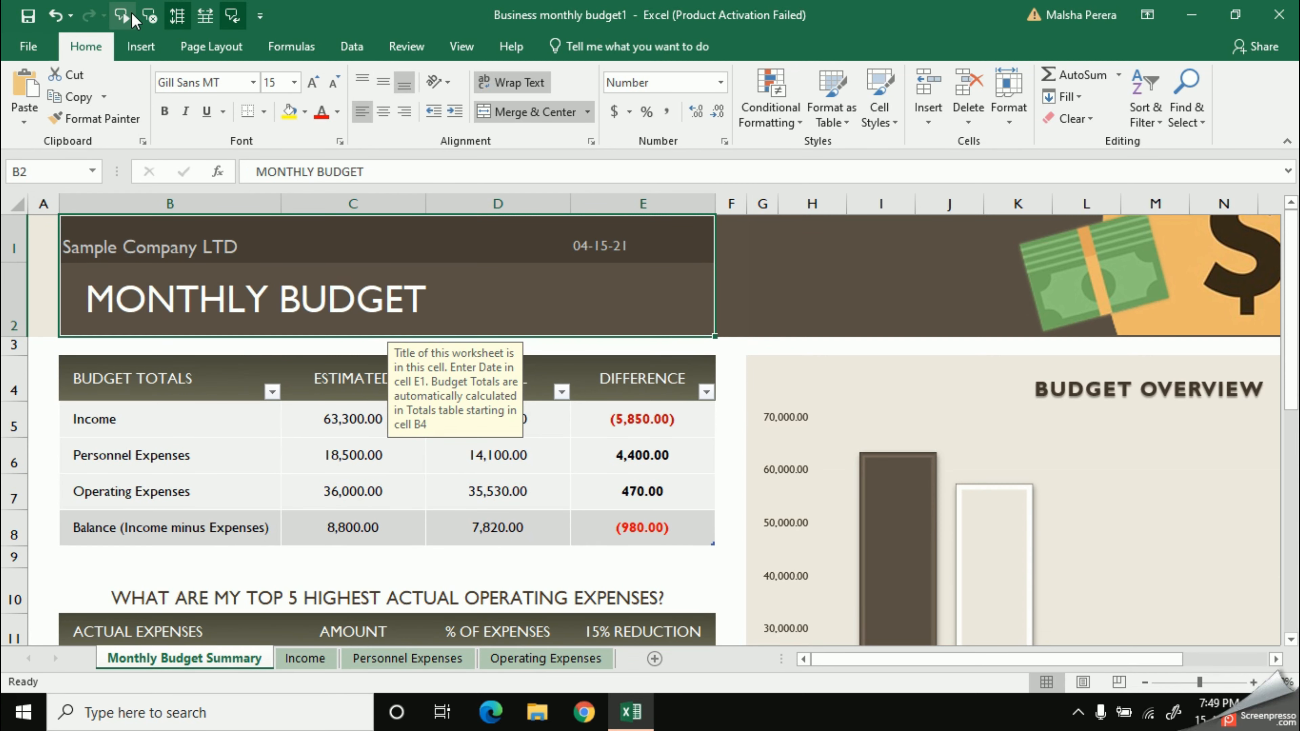
click(641, 245)
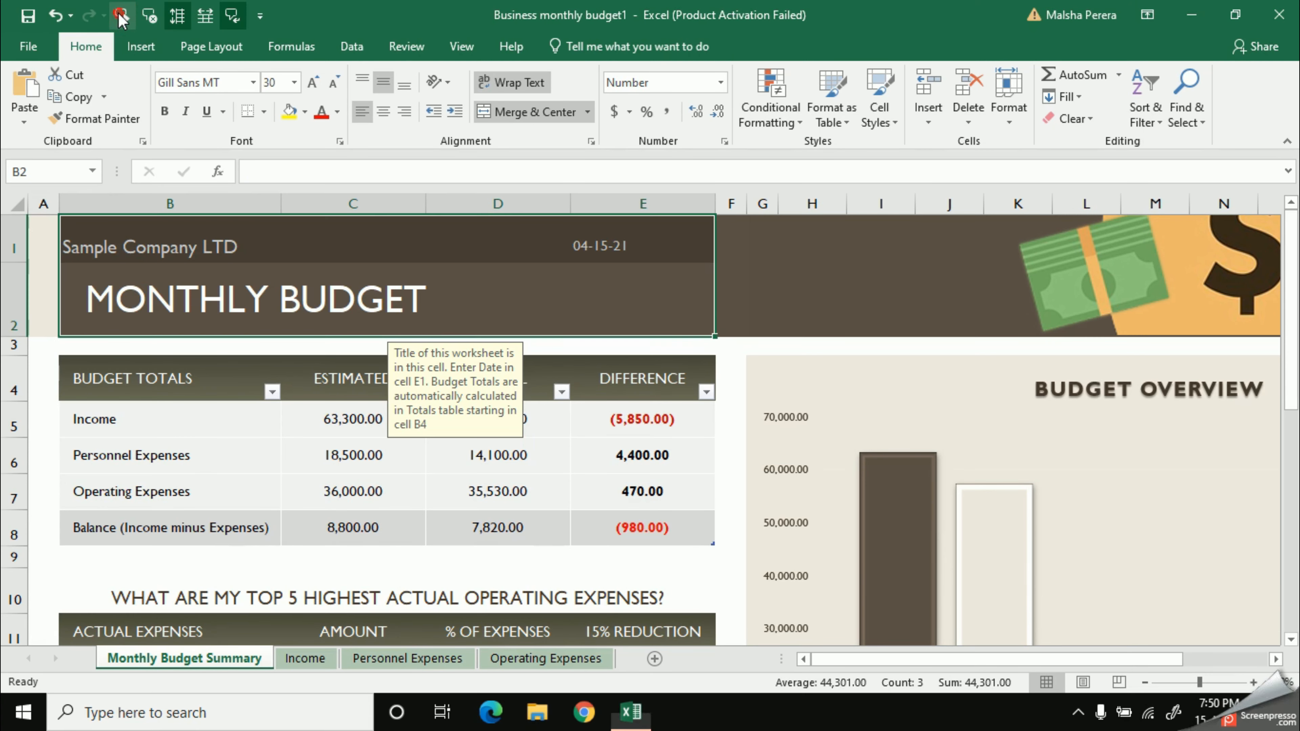
mouse_move(119, 15)
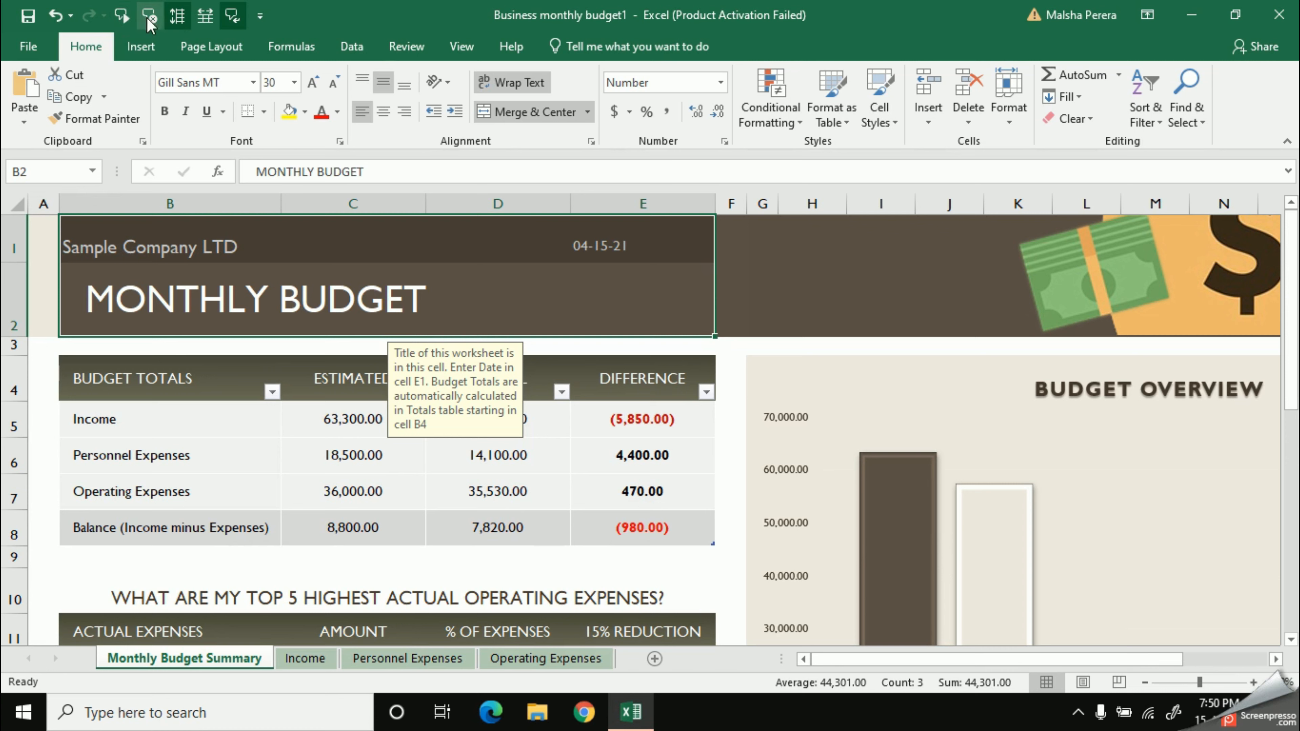
click(636, 245)
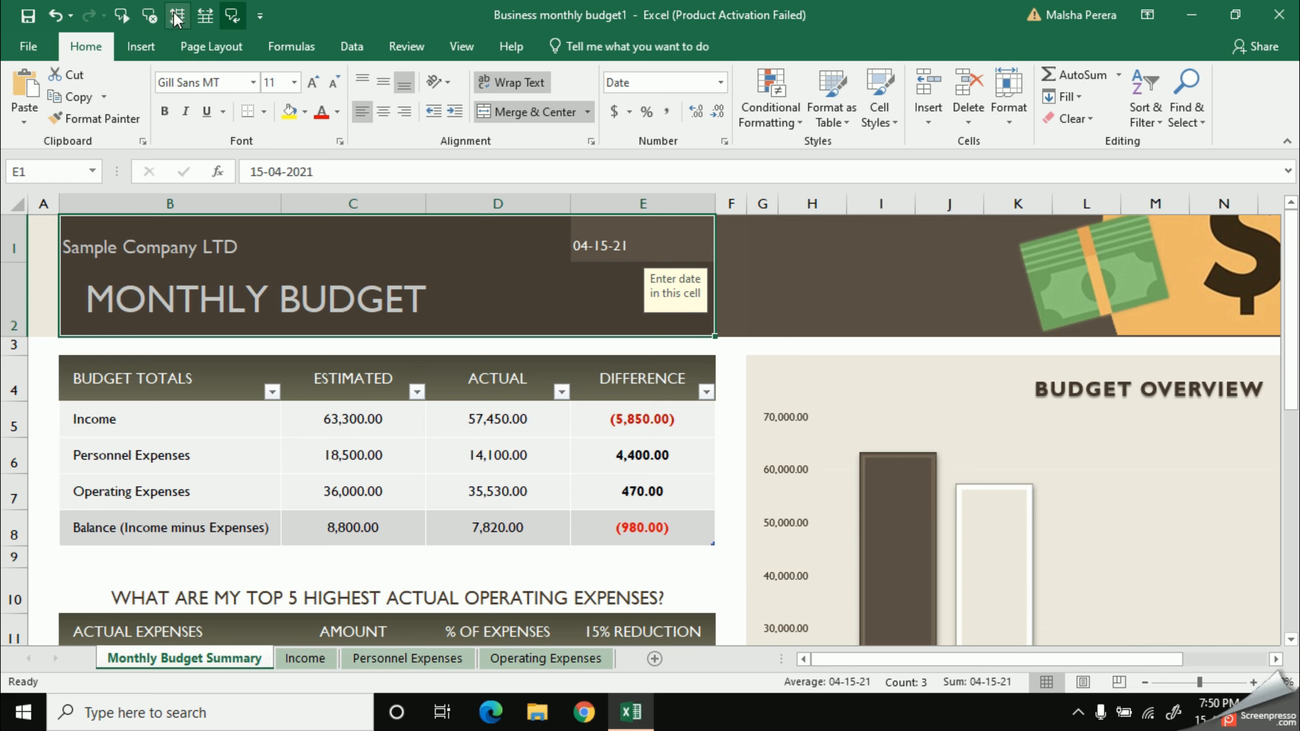
mouse_move(178, 17)
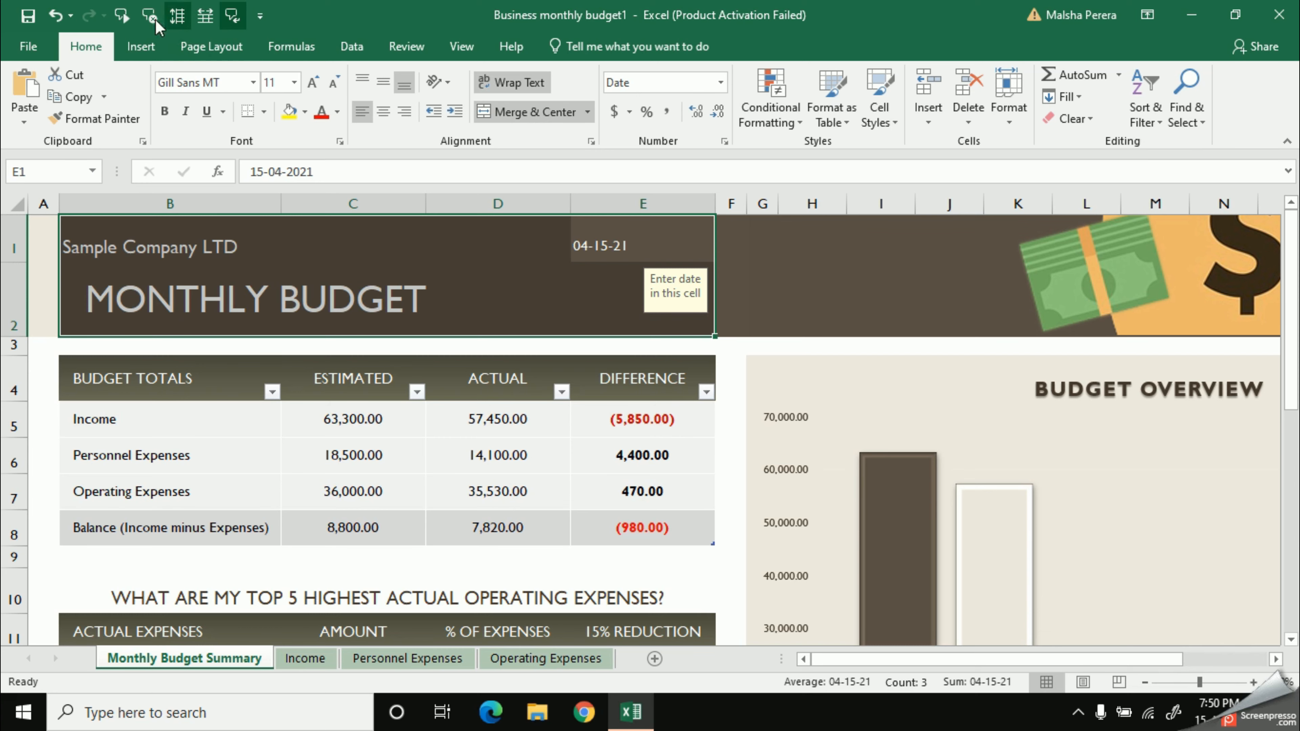
- Start Speak Cells on the Budget Totals table B4:E8, beginning with its heading cell
click(133, 379)
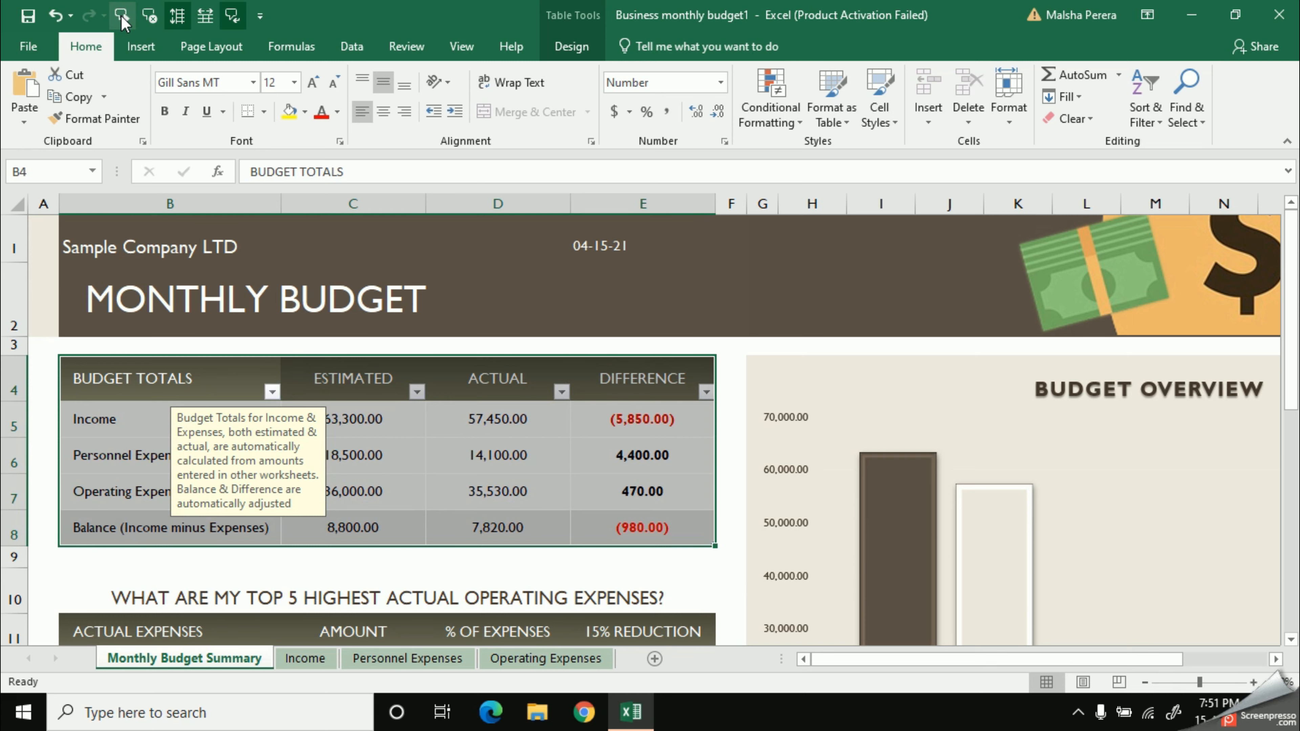
- Let reading run down column B to the Balance row and return to the Budget Totals heading
click(111, 455)
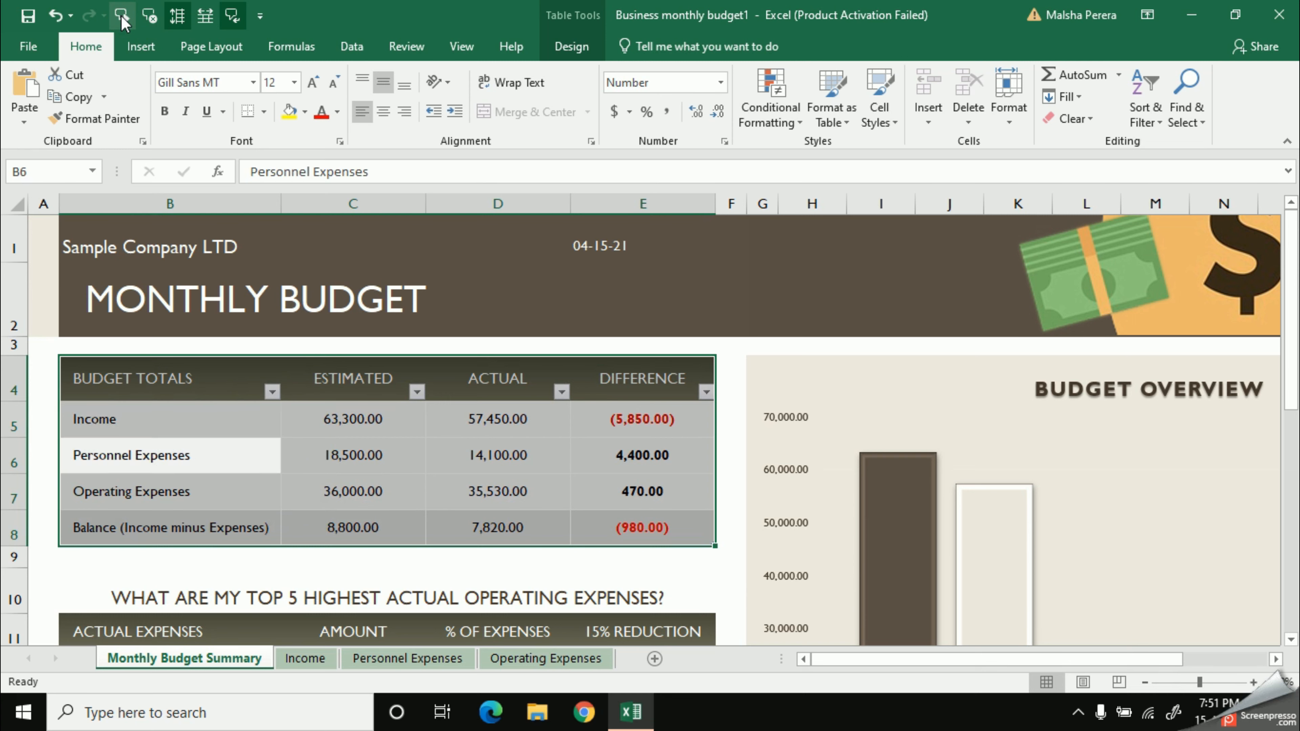
click(132, 492)
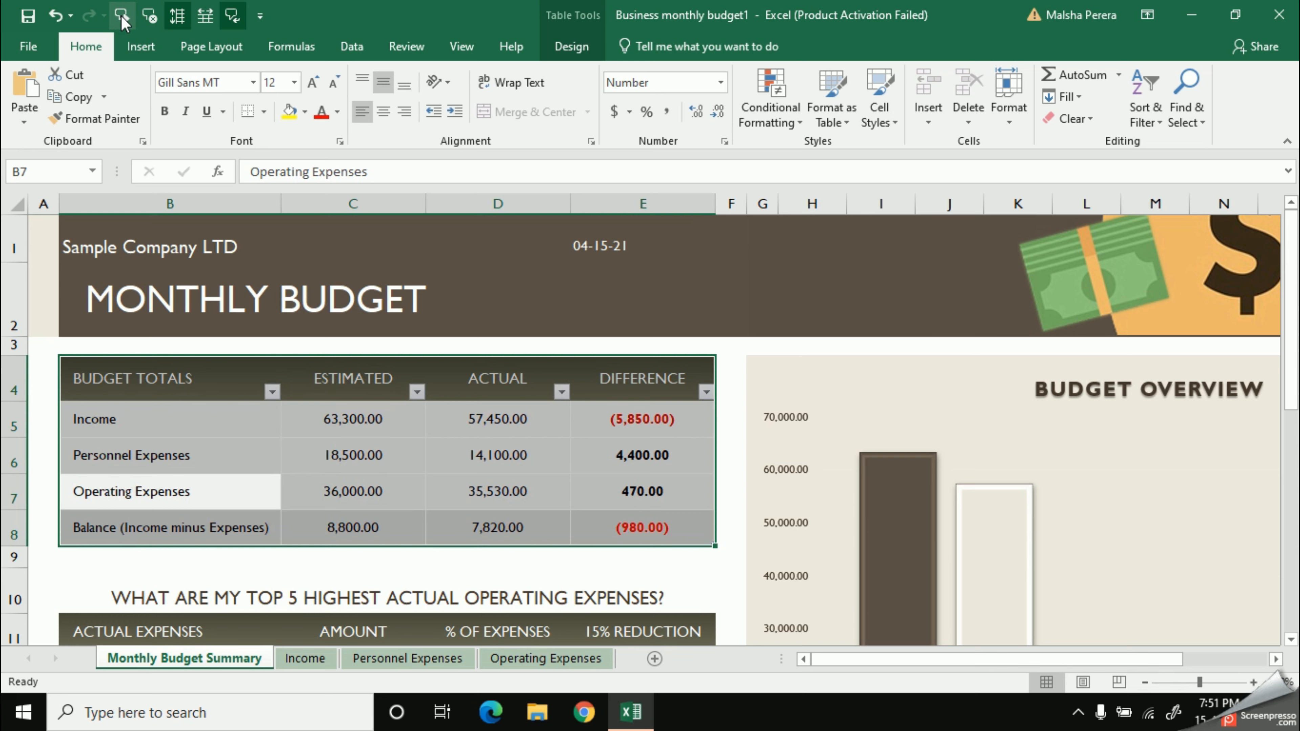
click(150, 529)
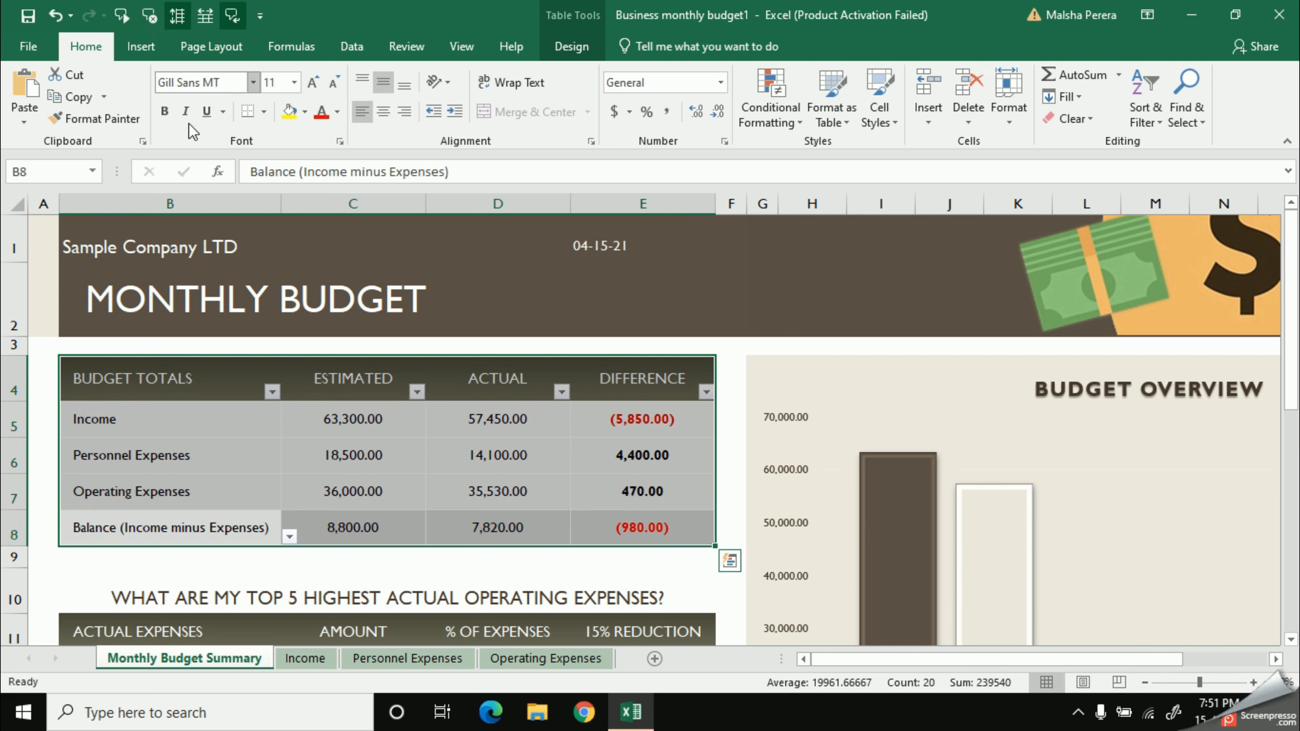
click(133, 379)
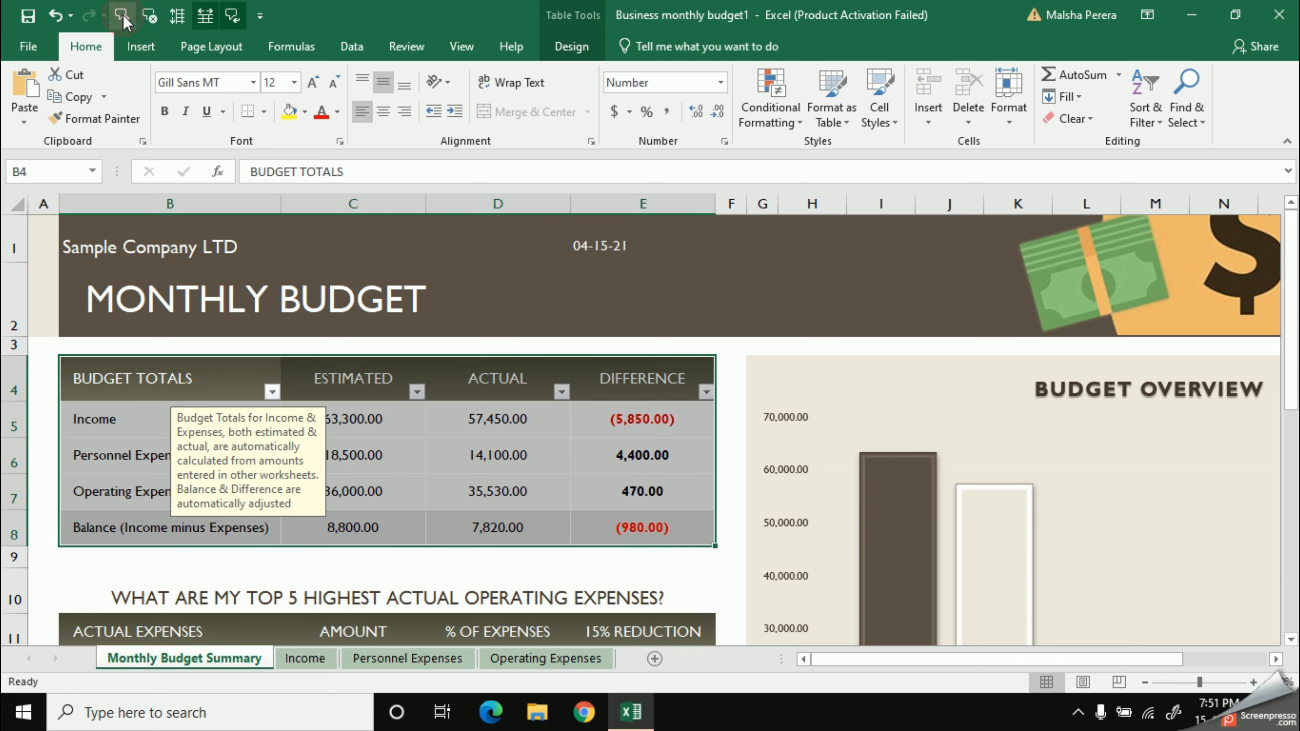
- Read the table by rows across the Estimated, Actual and Difference cells, then stop speaking
click(352, 378)
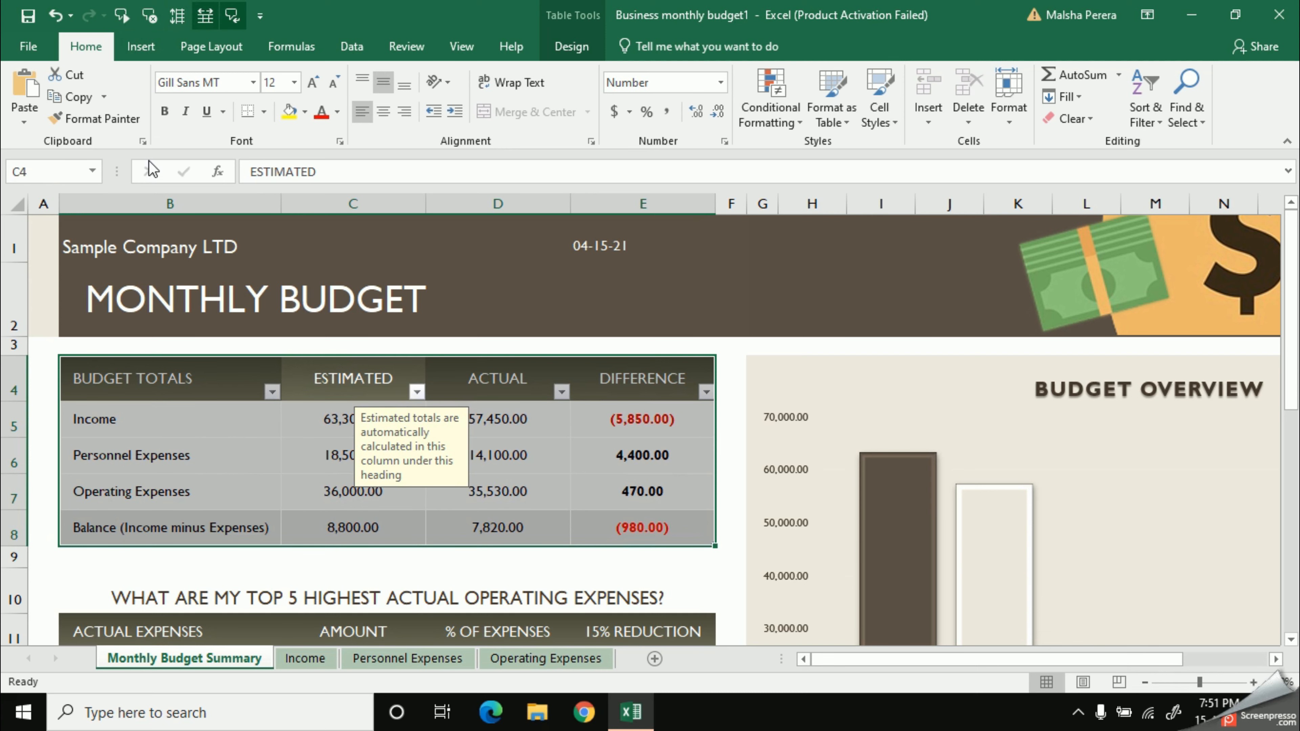
click(499, 378)
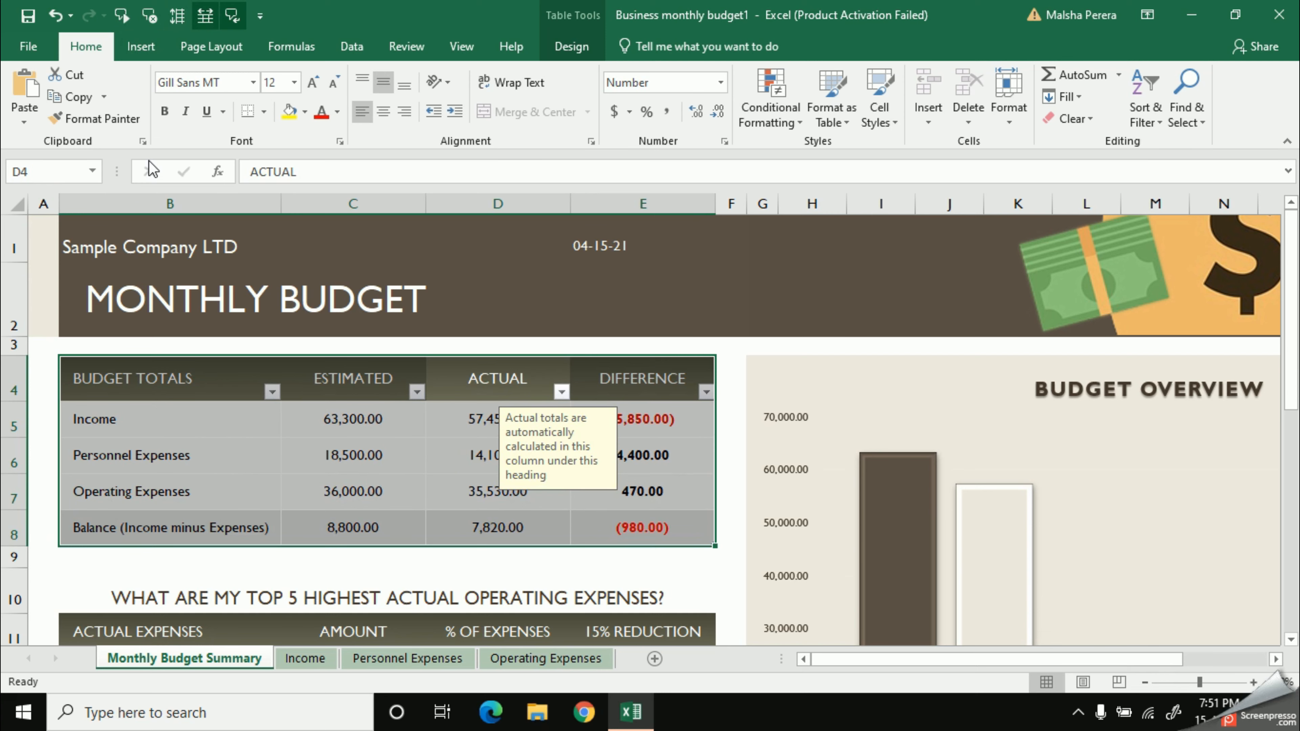
click(641, 378)
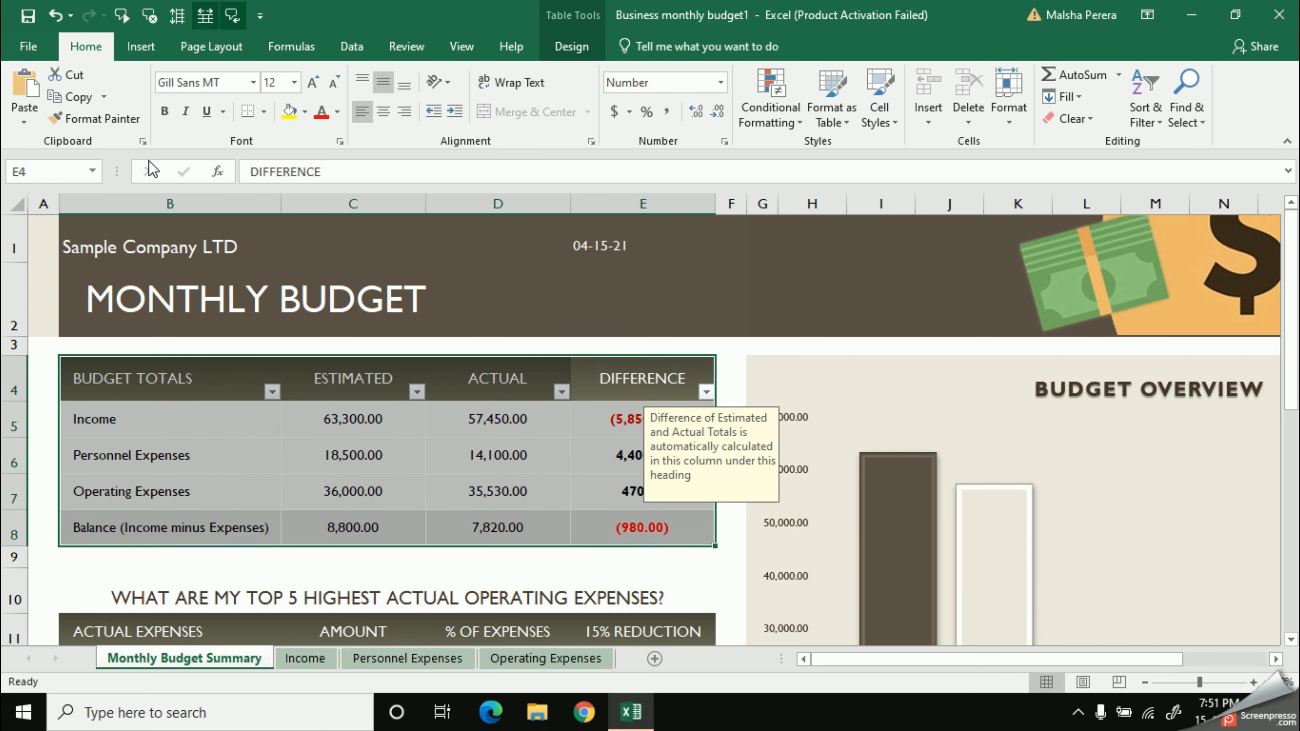
click(354, 419)
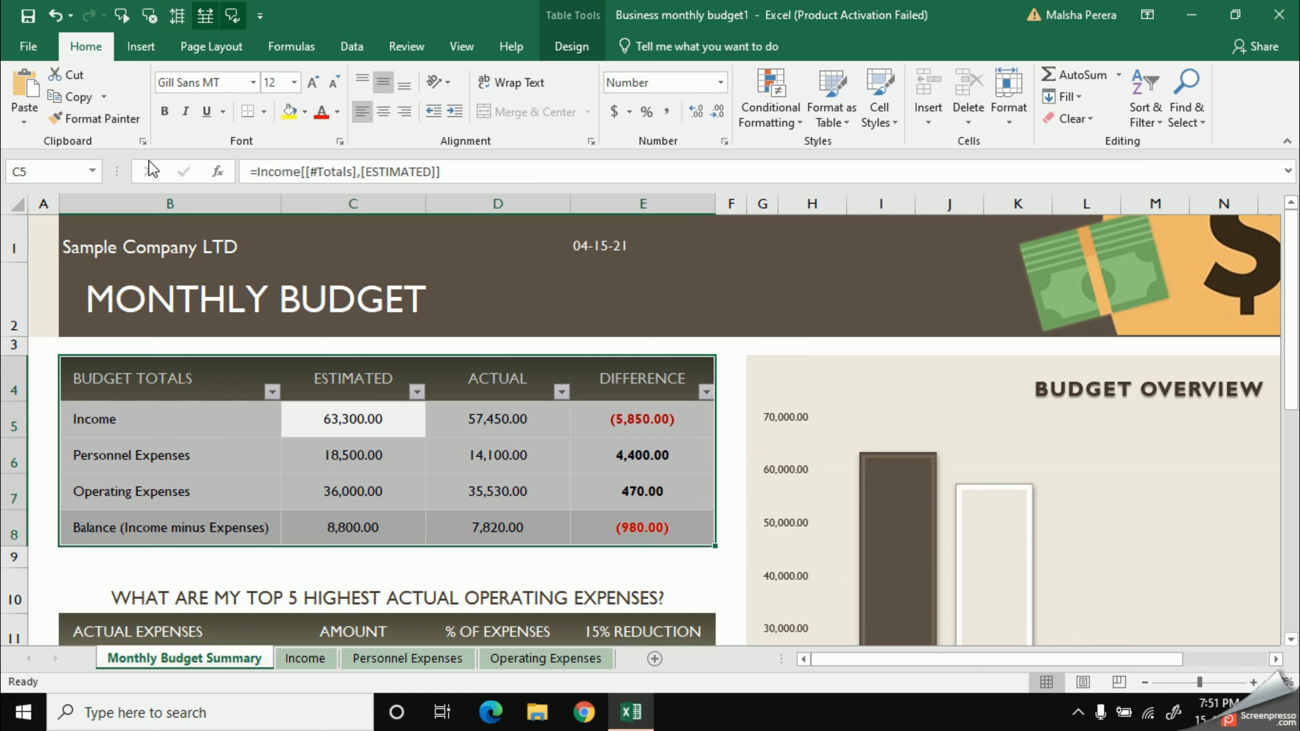
click(499, 419)
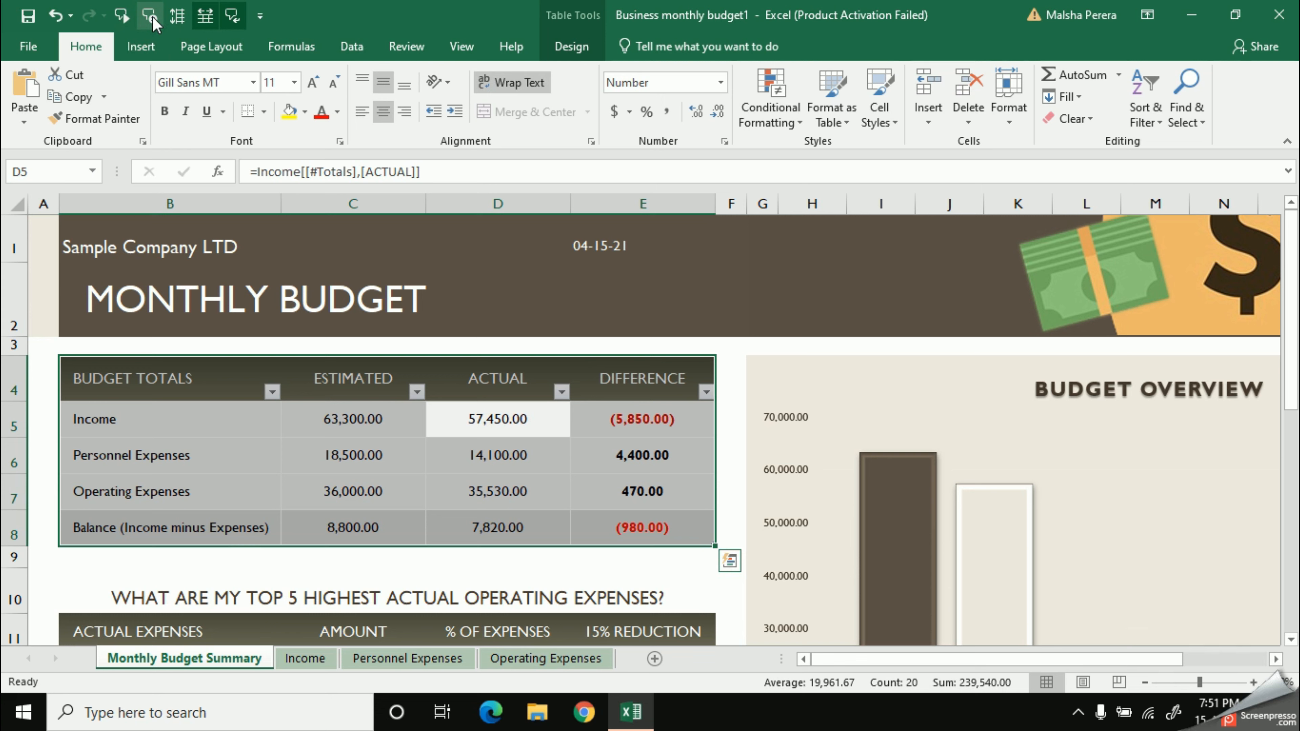
click(498, 492)
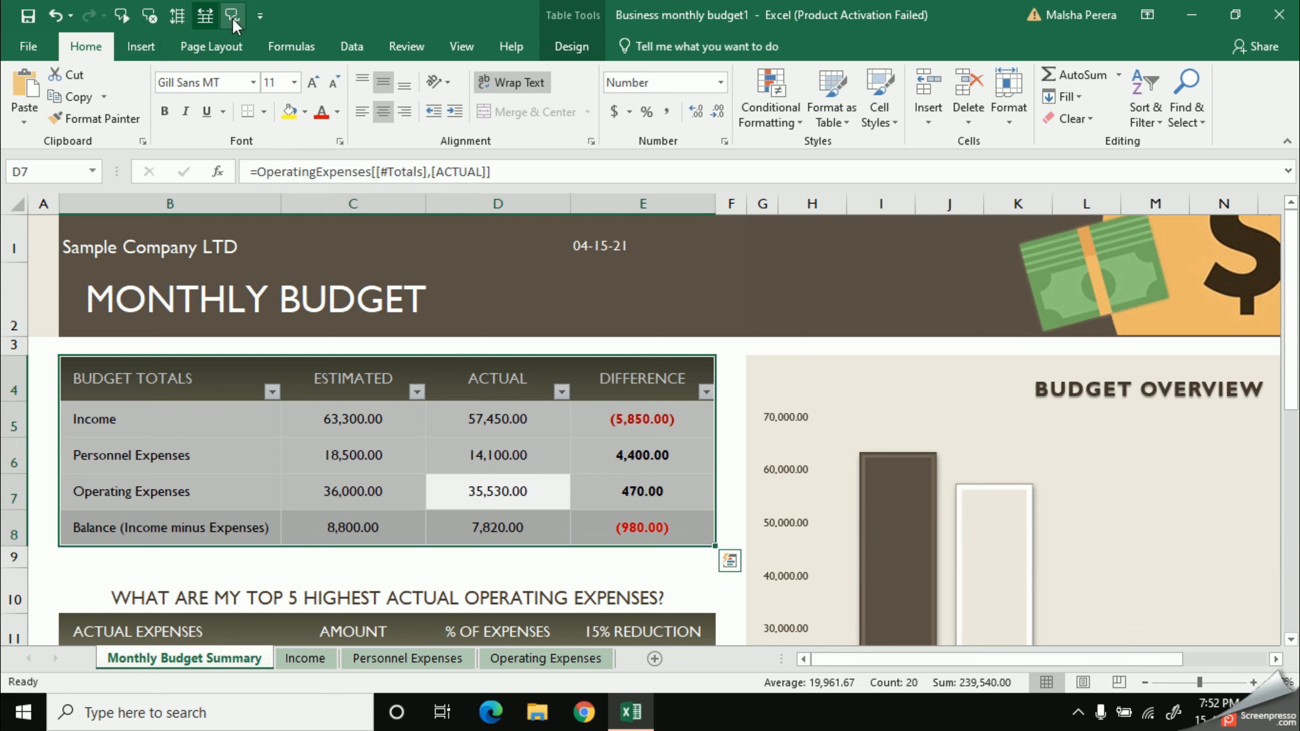
- Switch to Speak Cells by Columns and read down the Difference column to the Balance total
click(498, 527)
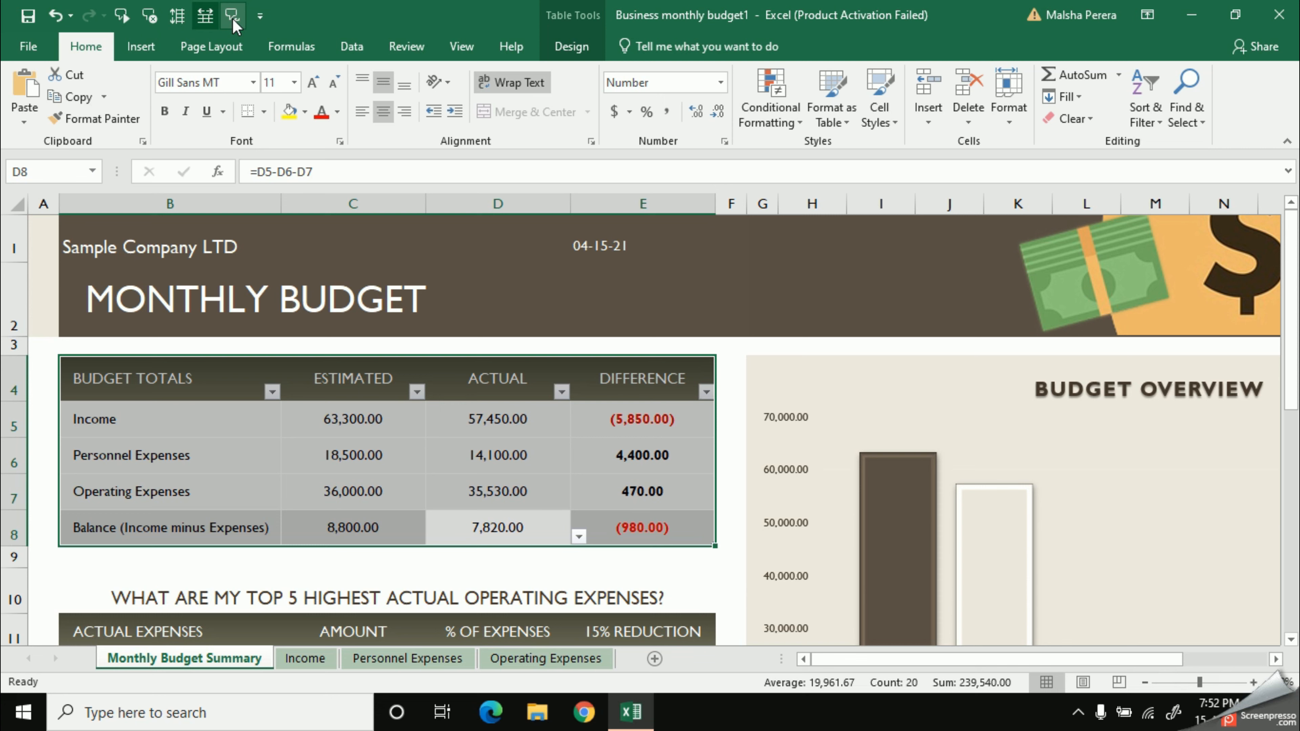
click(642, 379)
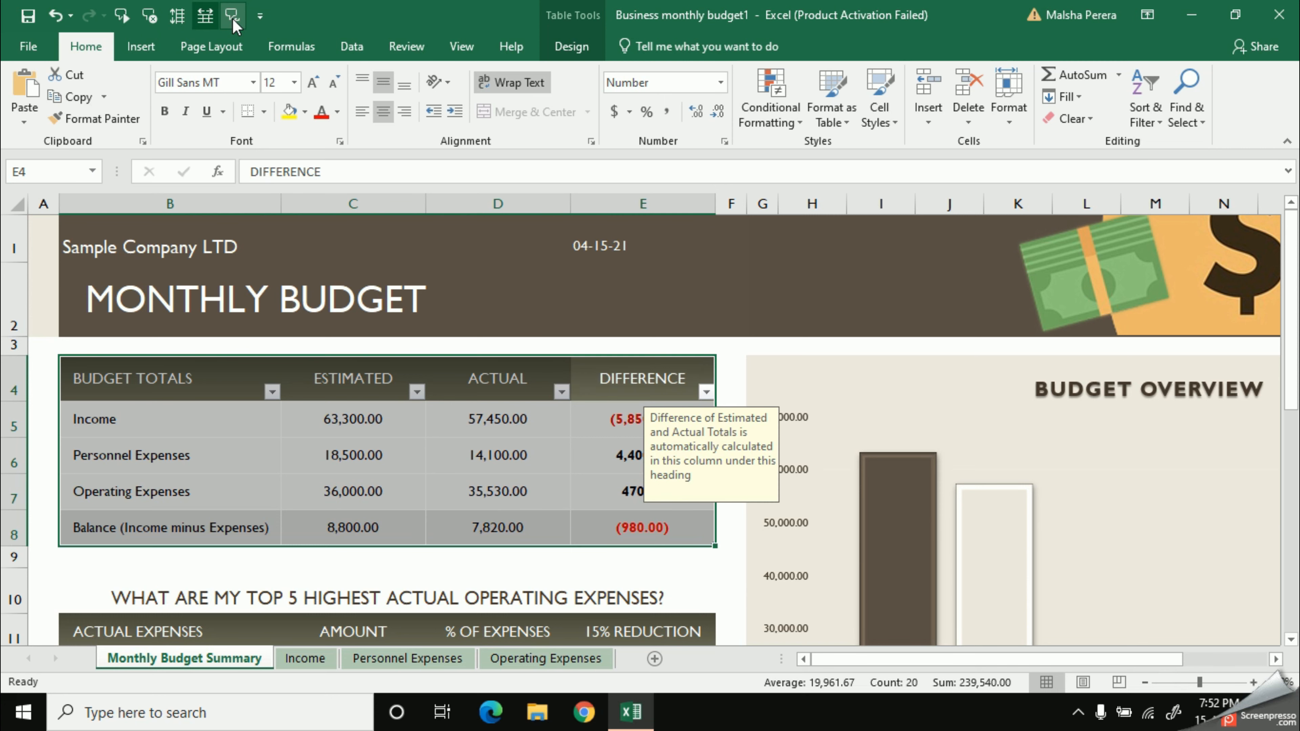
click(643, 455)
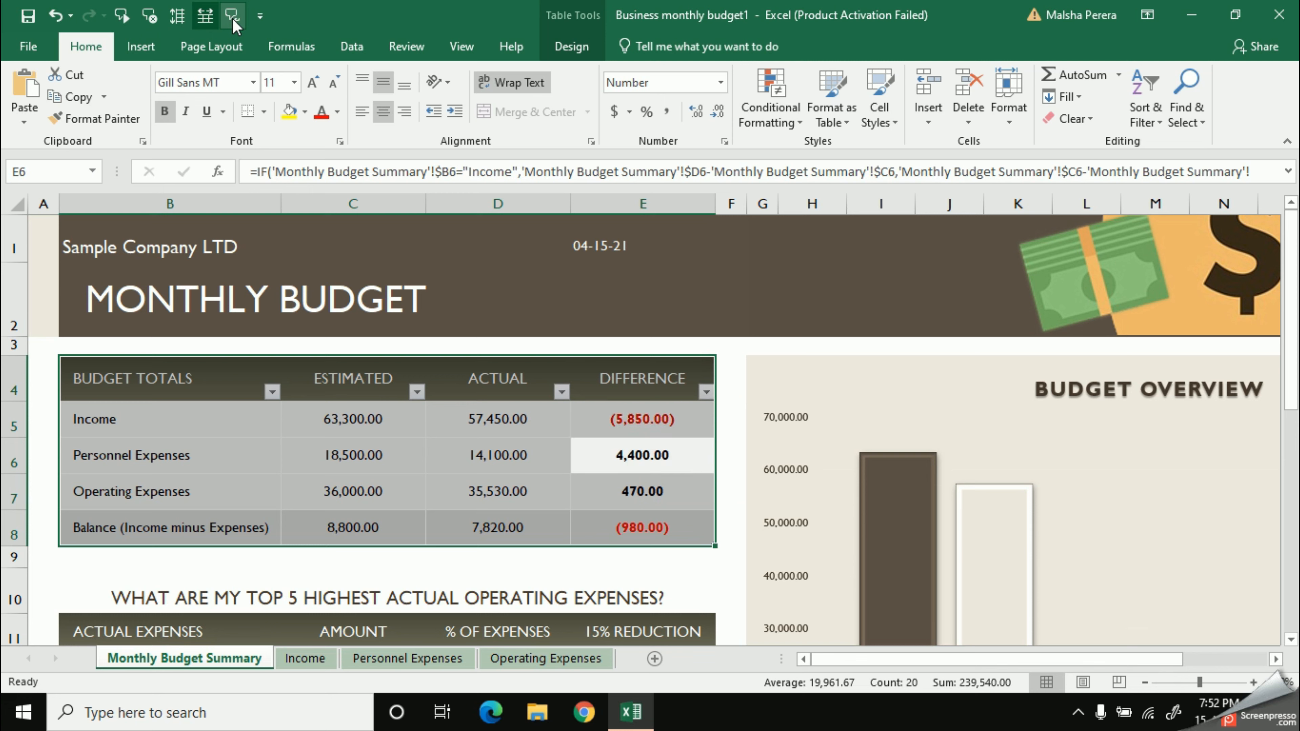
click(642, 491)
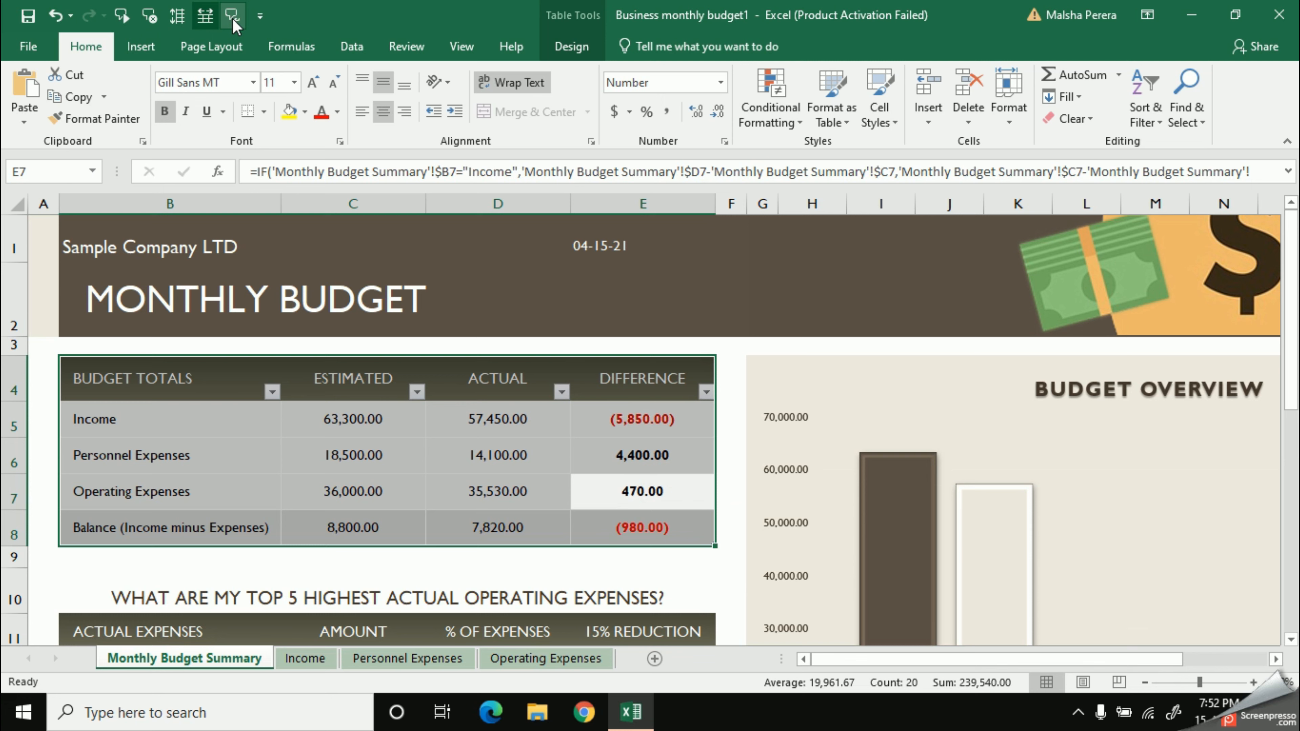
click(644, 528)
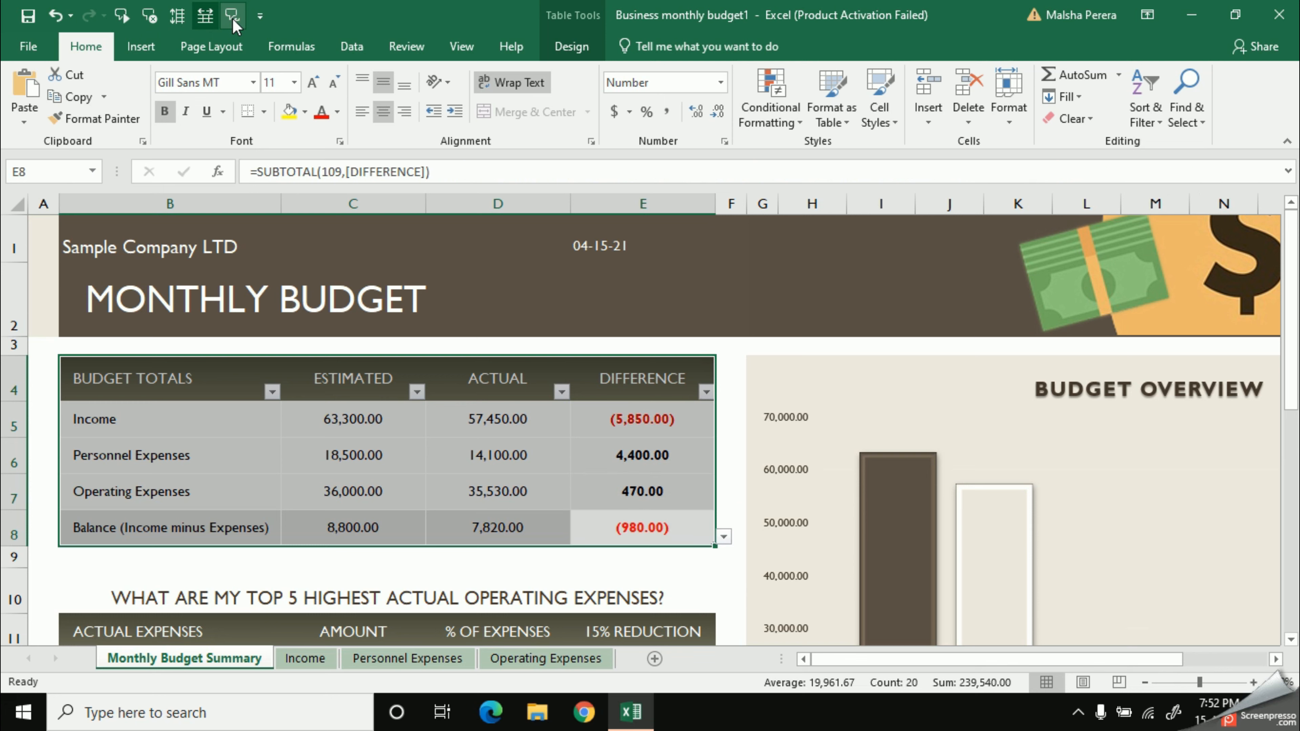